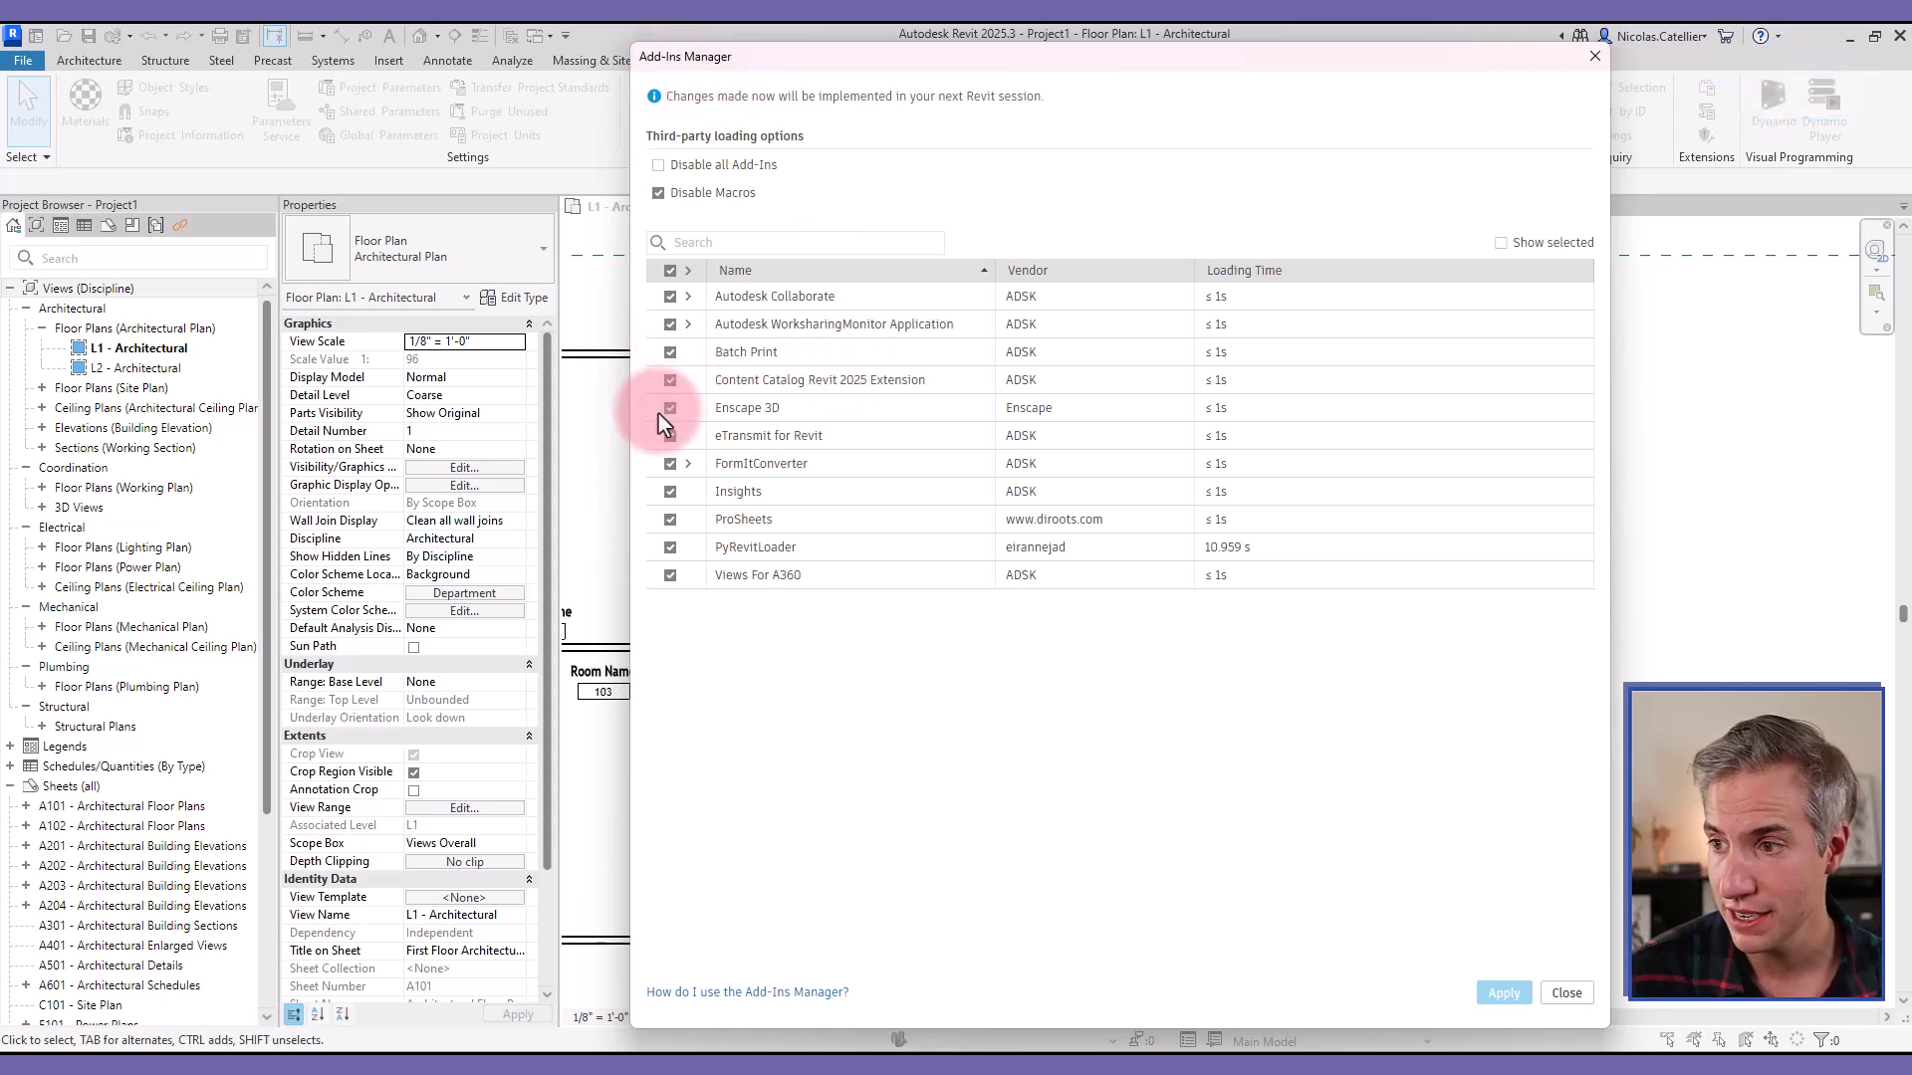
Step: Toggle the Enscape 3D add-in's load-on-startup checkbox in the Add-Ins Manager several times
{"action": "left_click", "coordinate": [657, 406]}
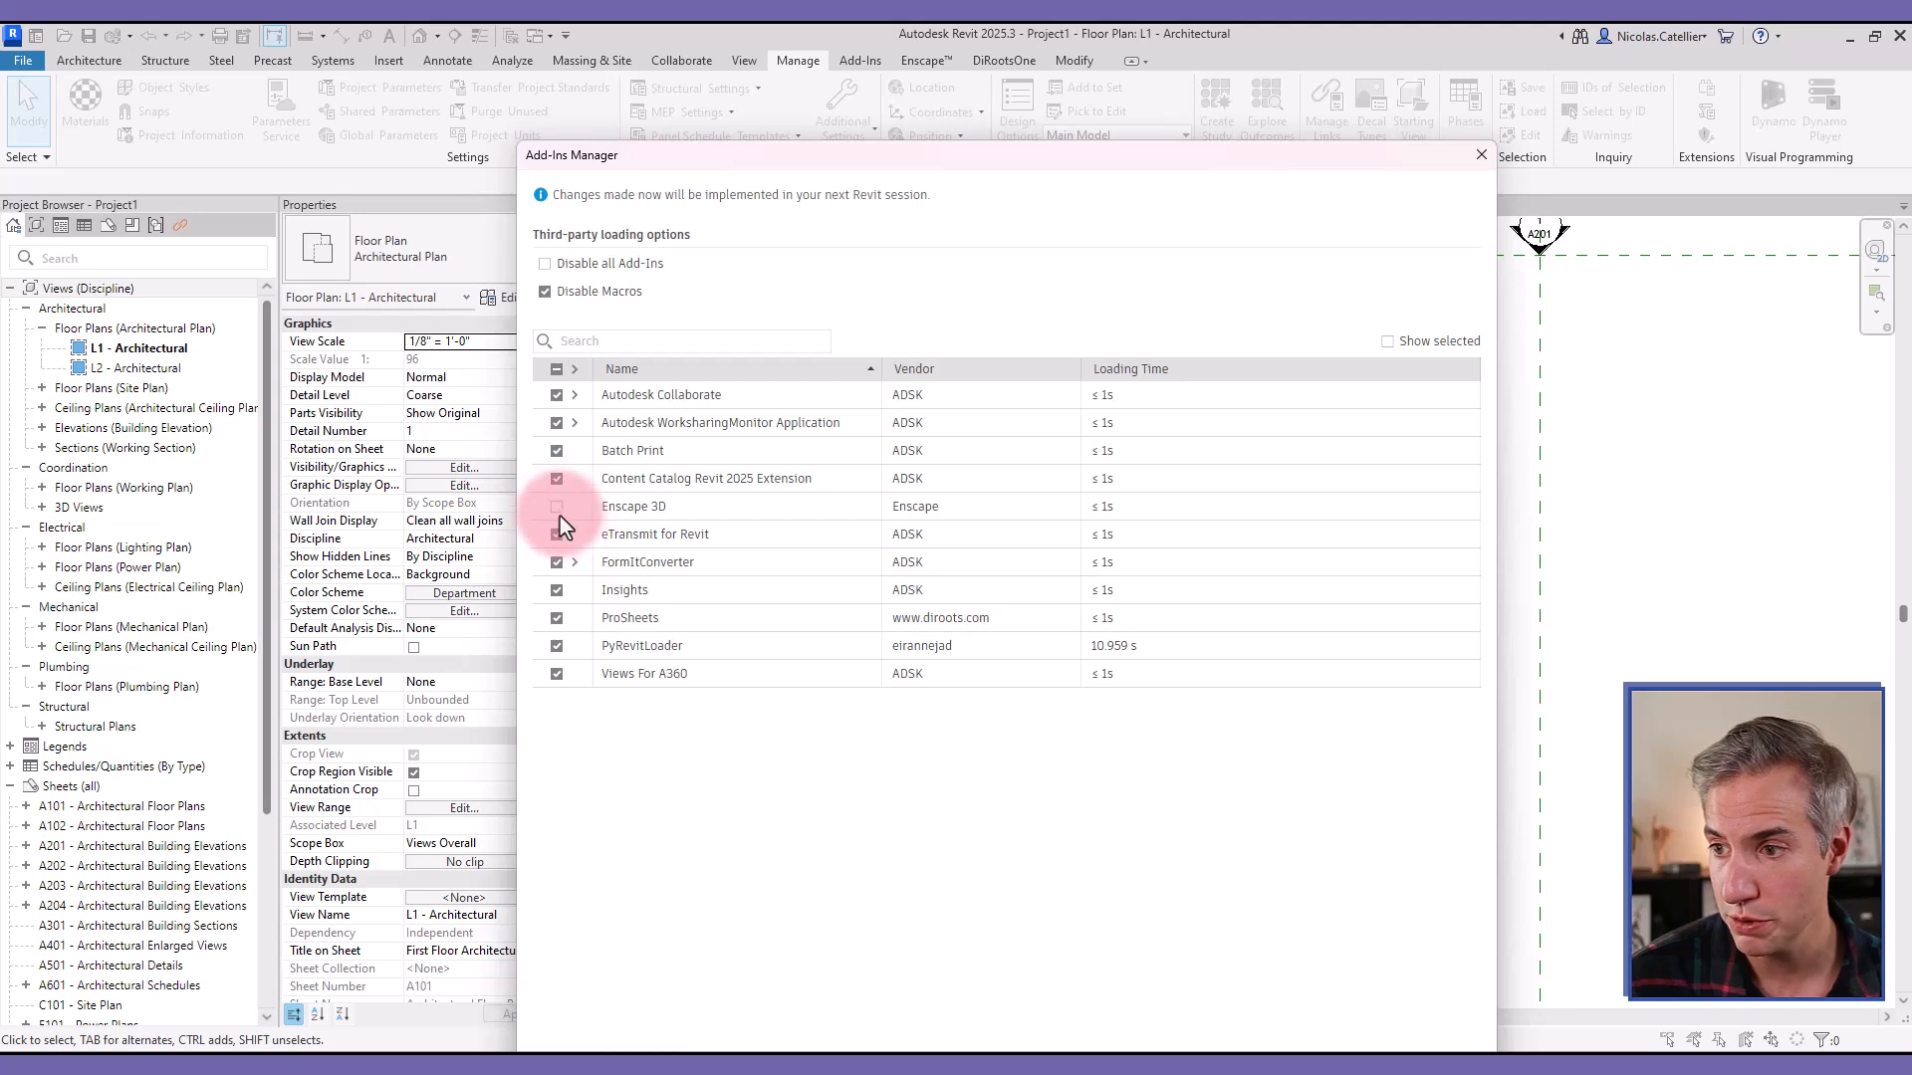
{"action": "left_click", "coordinate": [557, 505]}
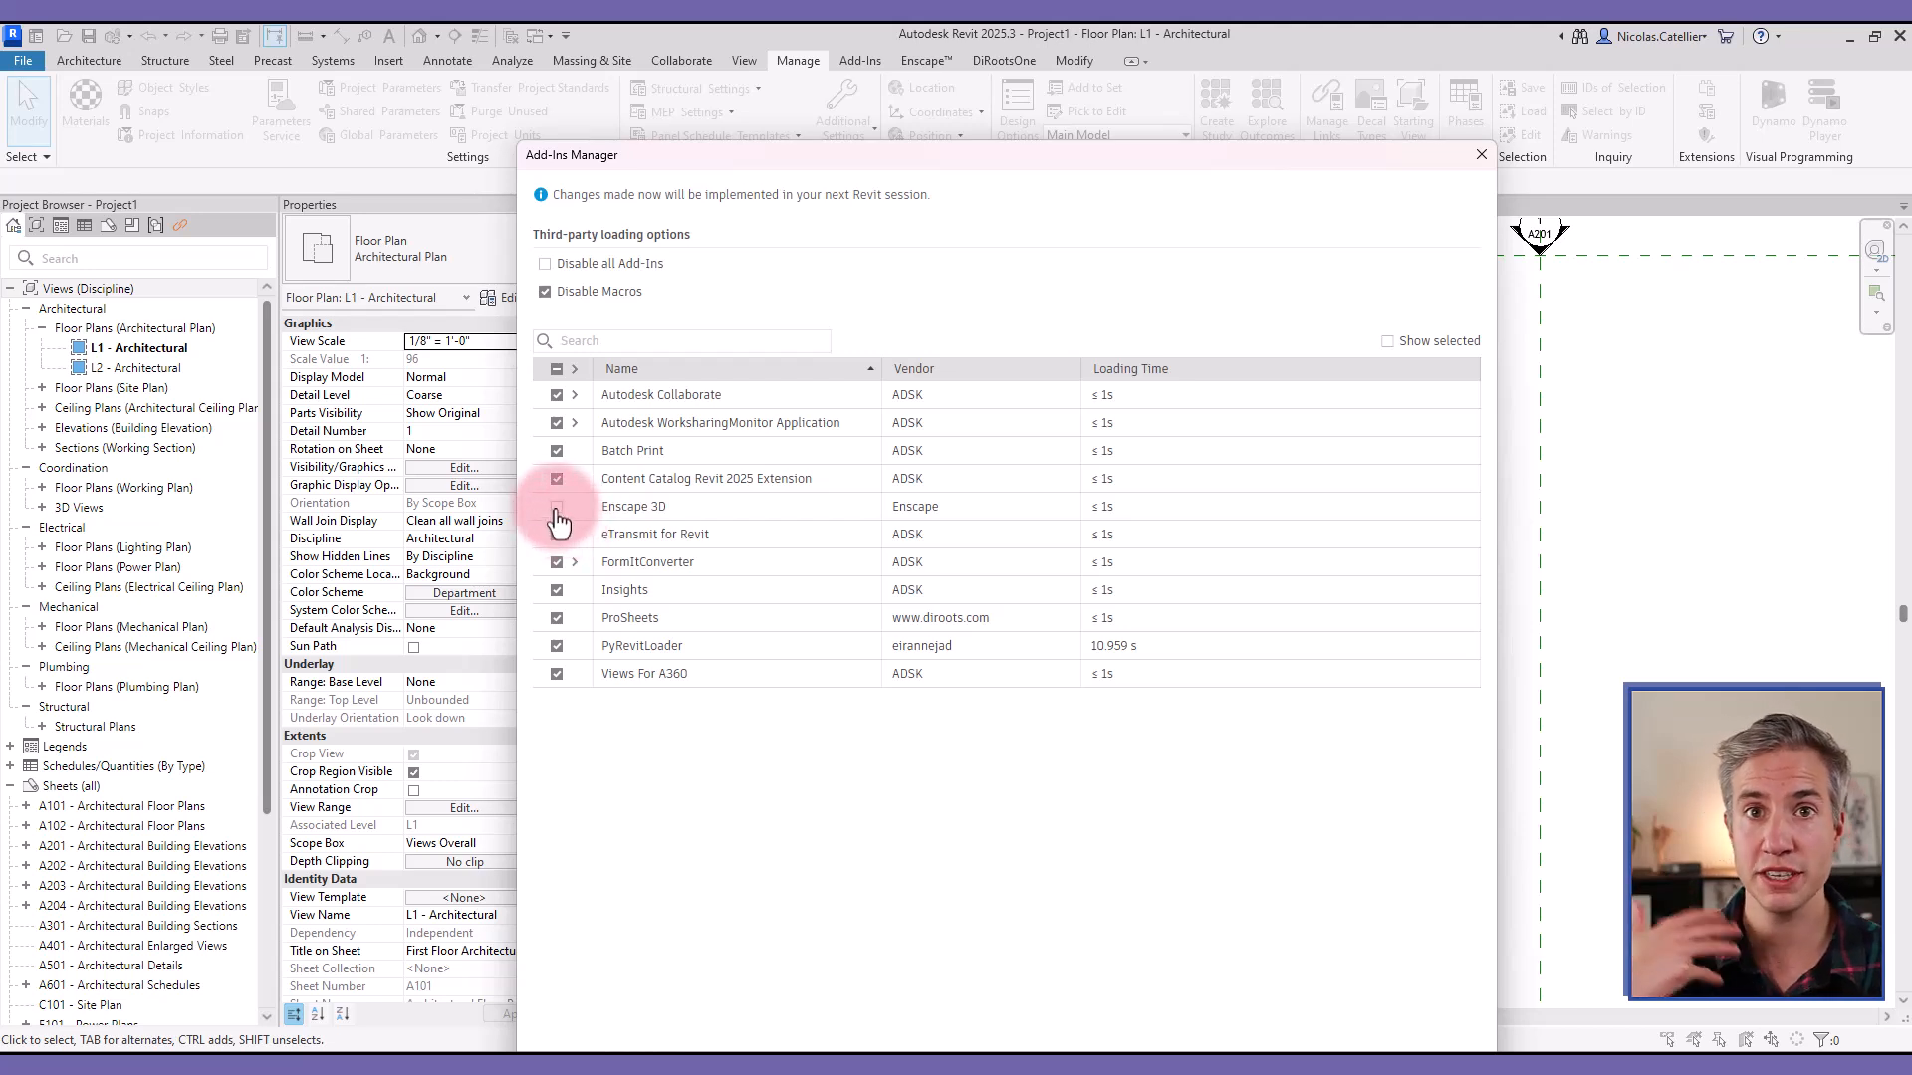
{"action": "left_click", "coordinate": [557, 478]}
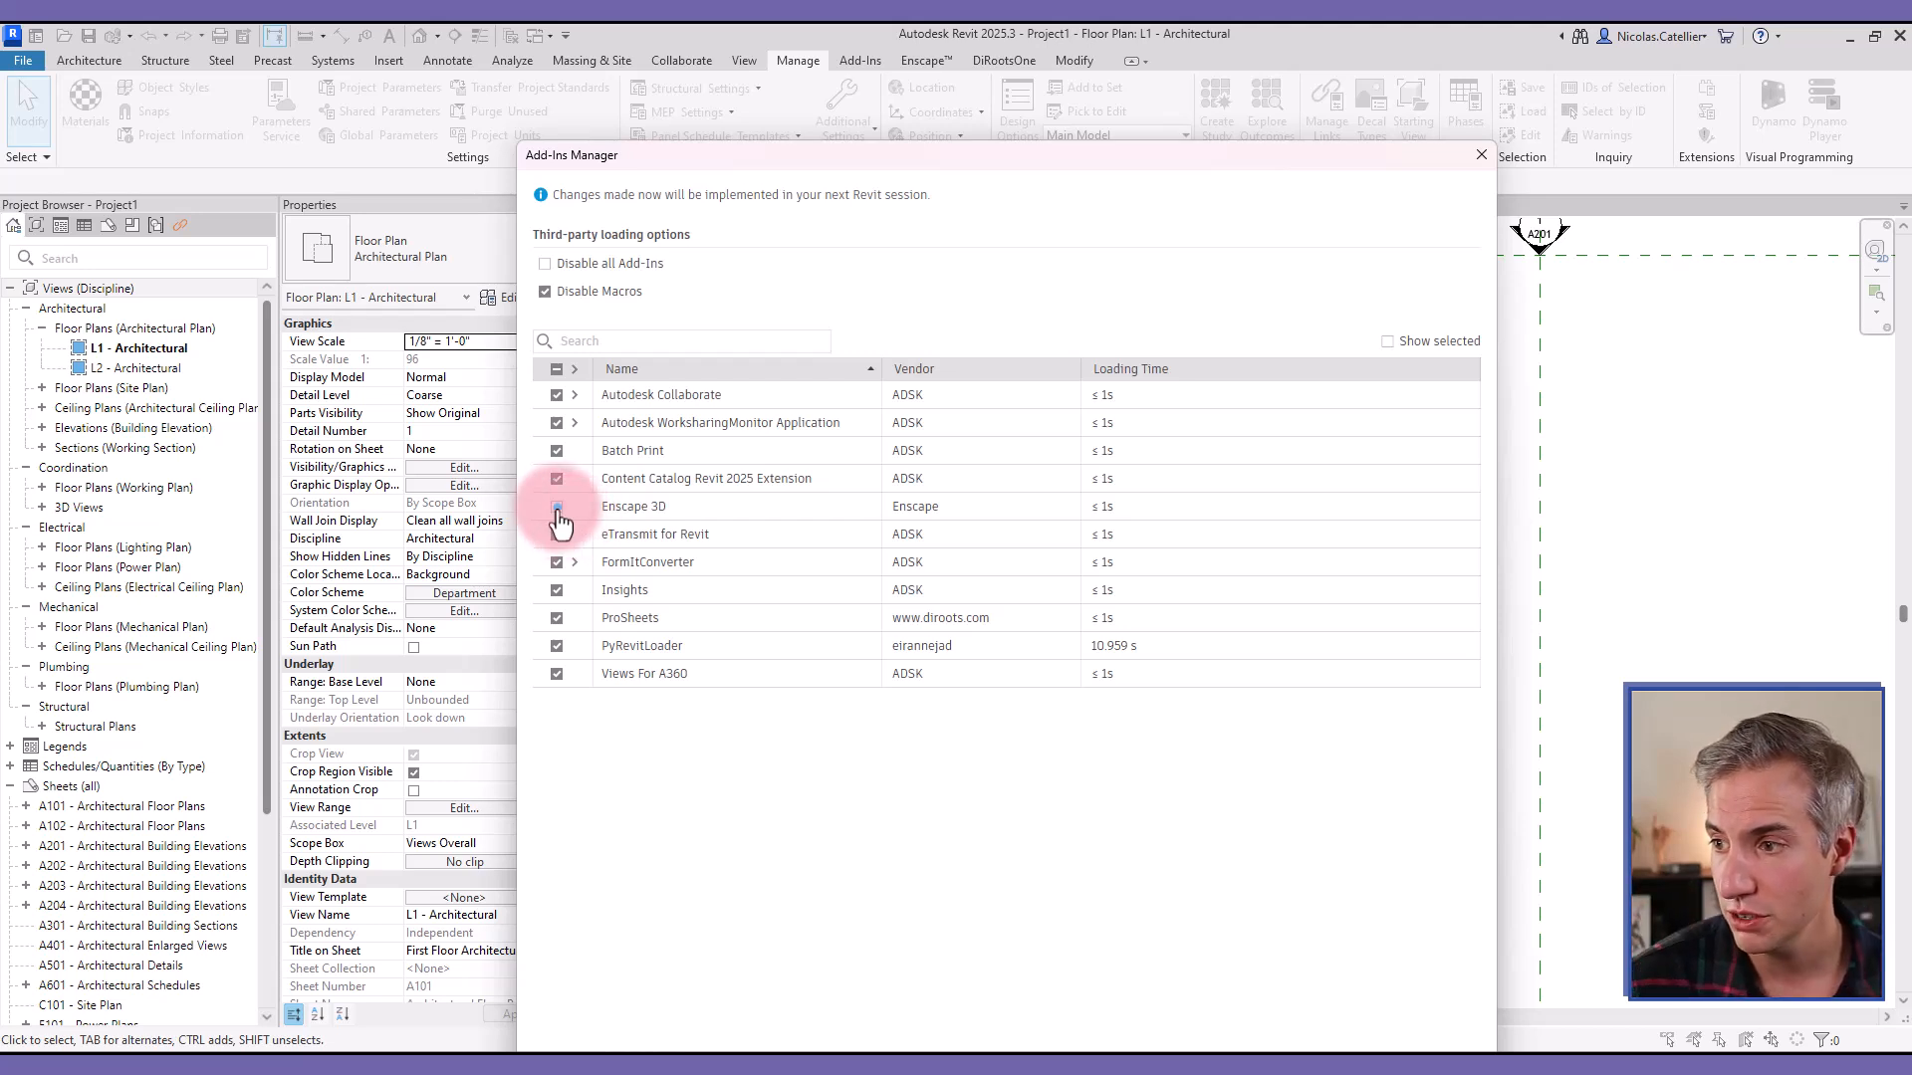
{"action": "left_click", "coordinate": [557, 506]}
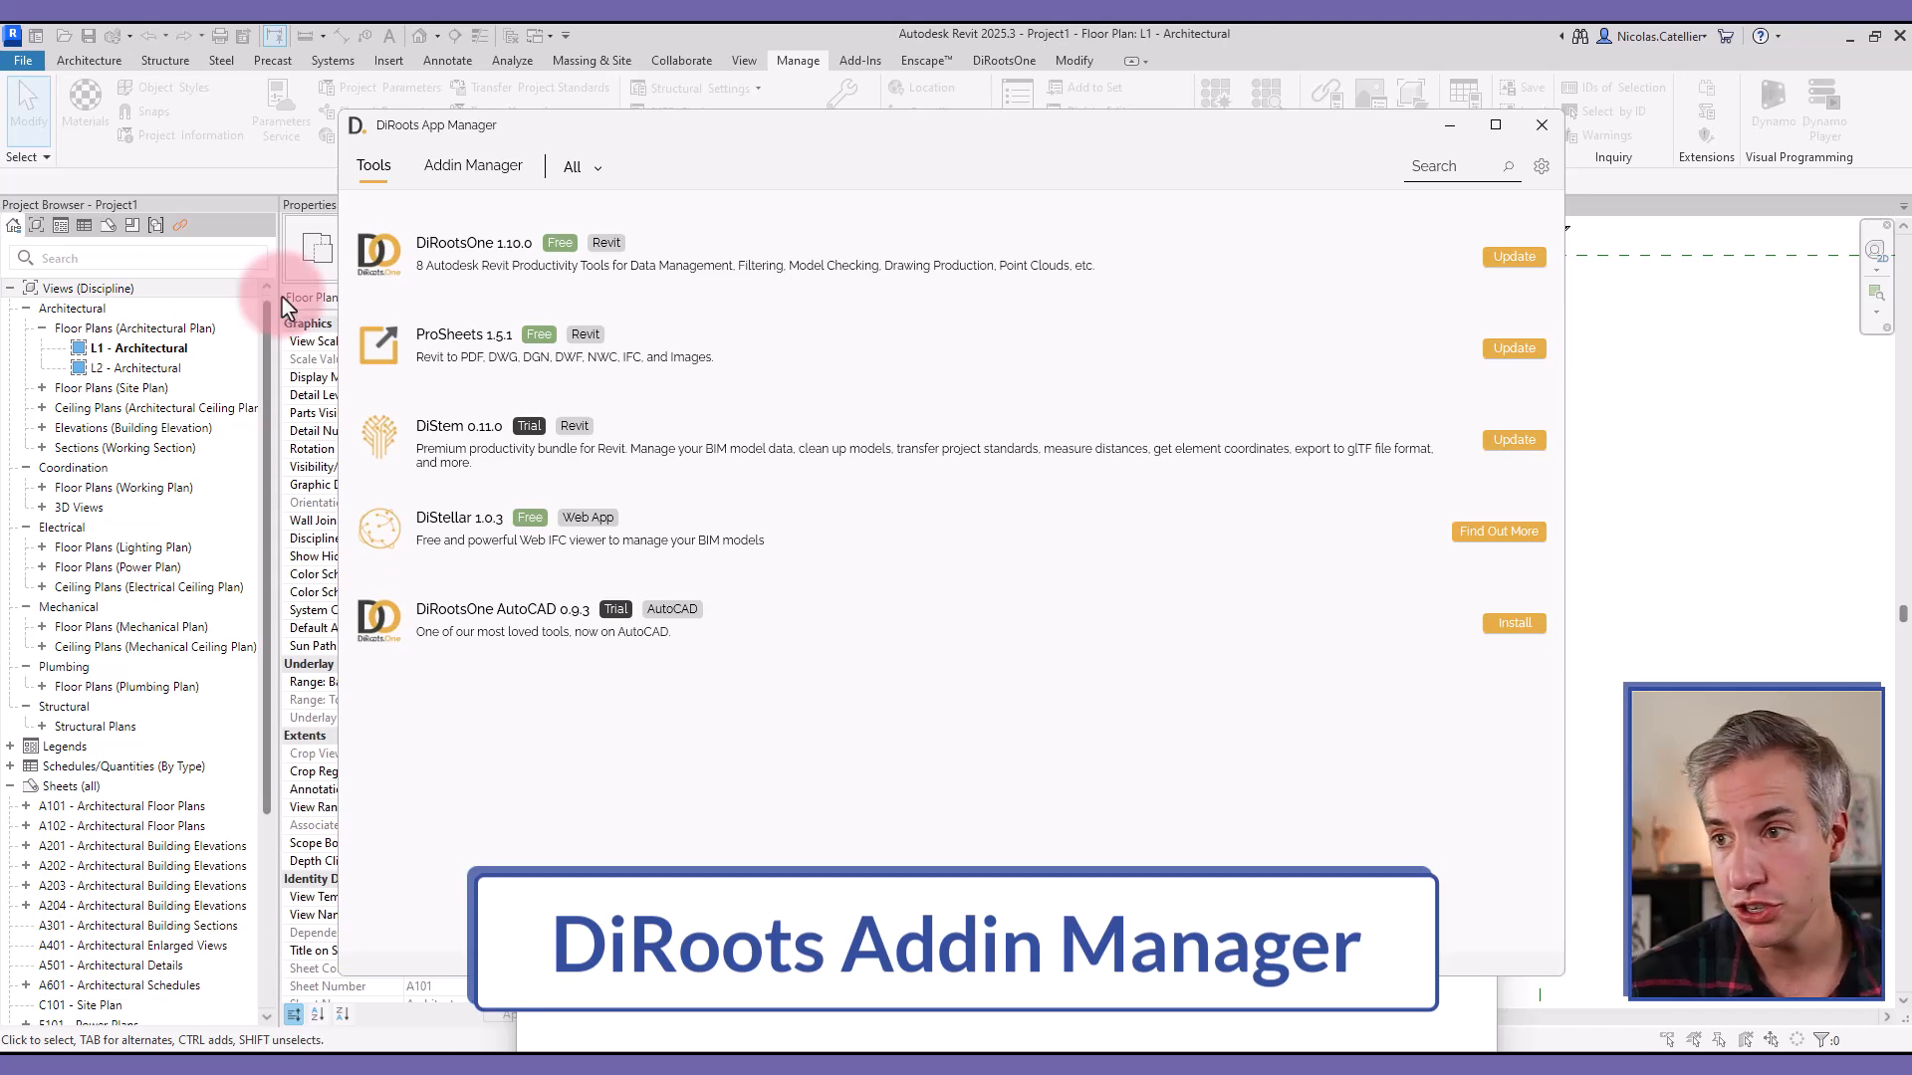
Step: List all installed add-ins across Revit versions, switch a 2023 add-in on/off, then close the manager
{"action": "left_click", "coordinate": [474, 165]}
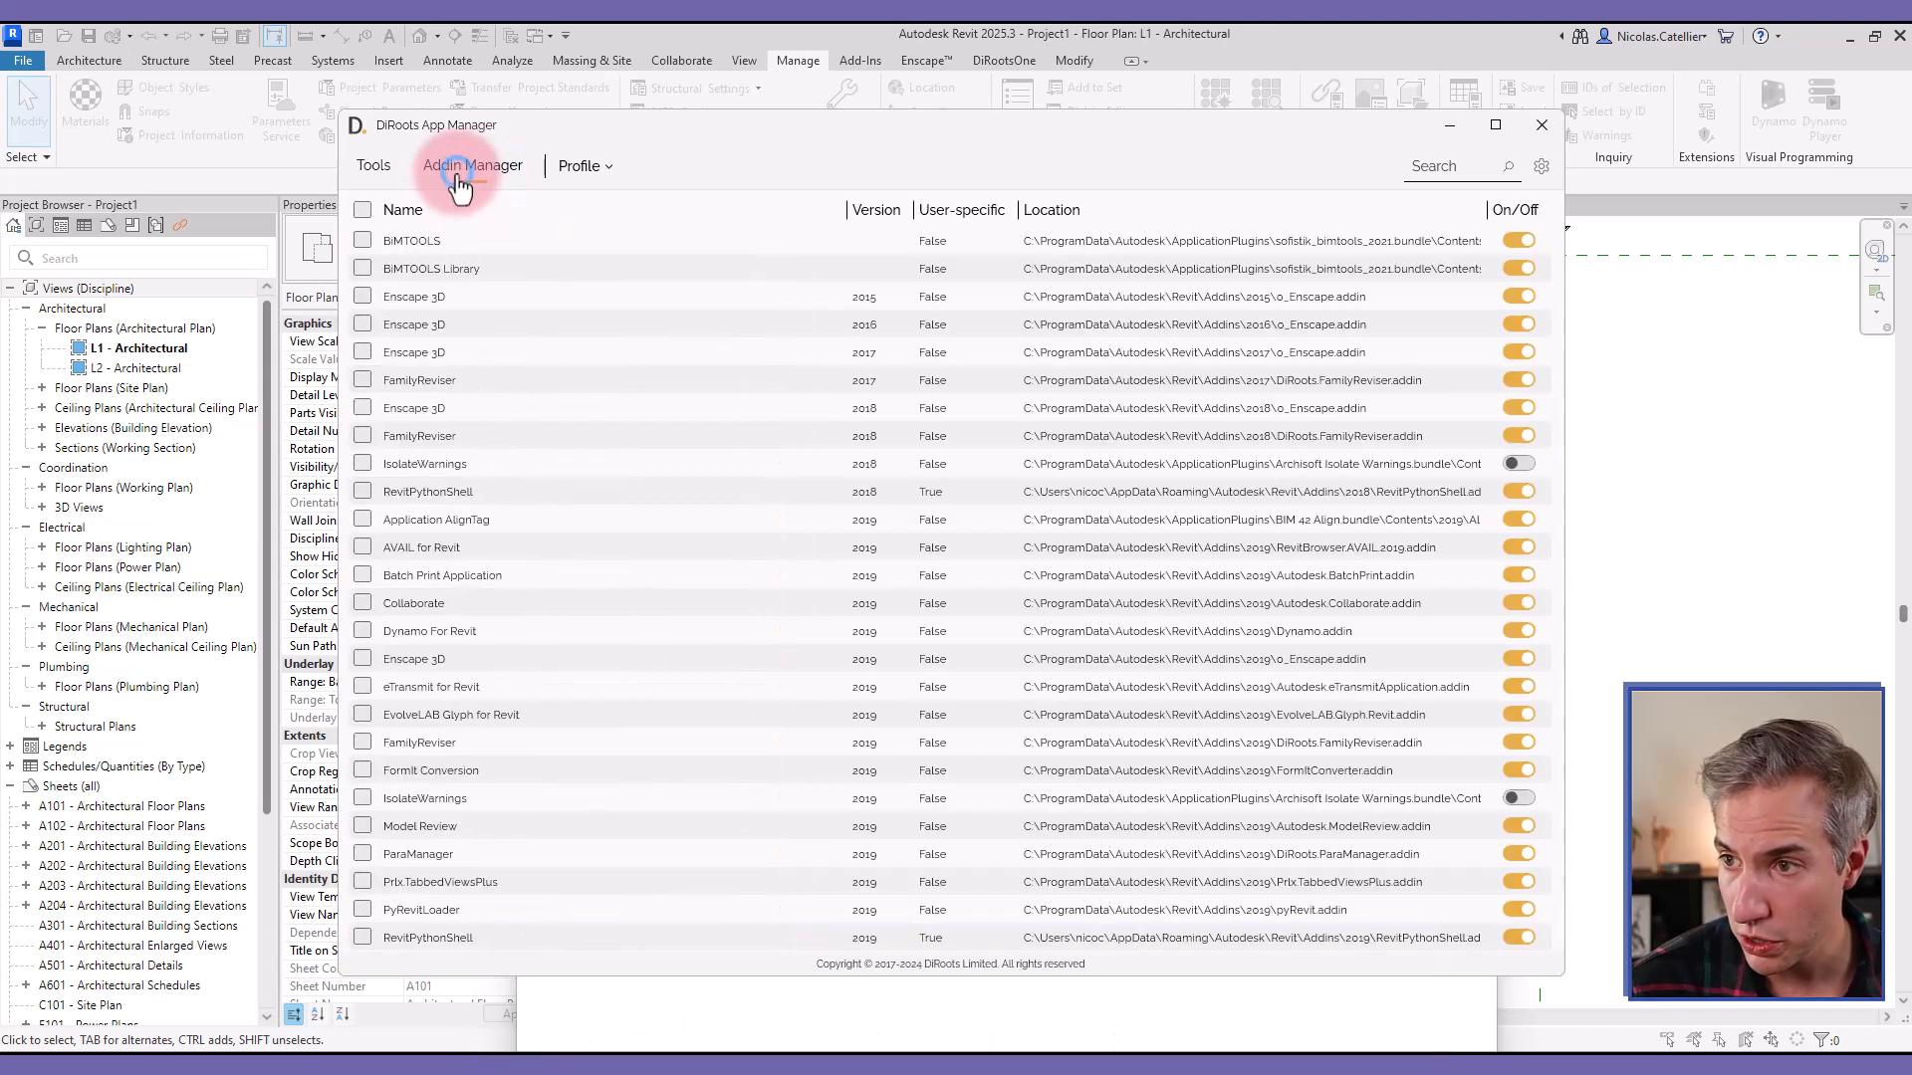
{"action": "mouse_move", "coordinate": [480, 480]}
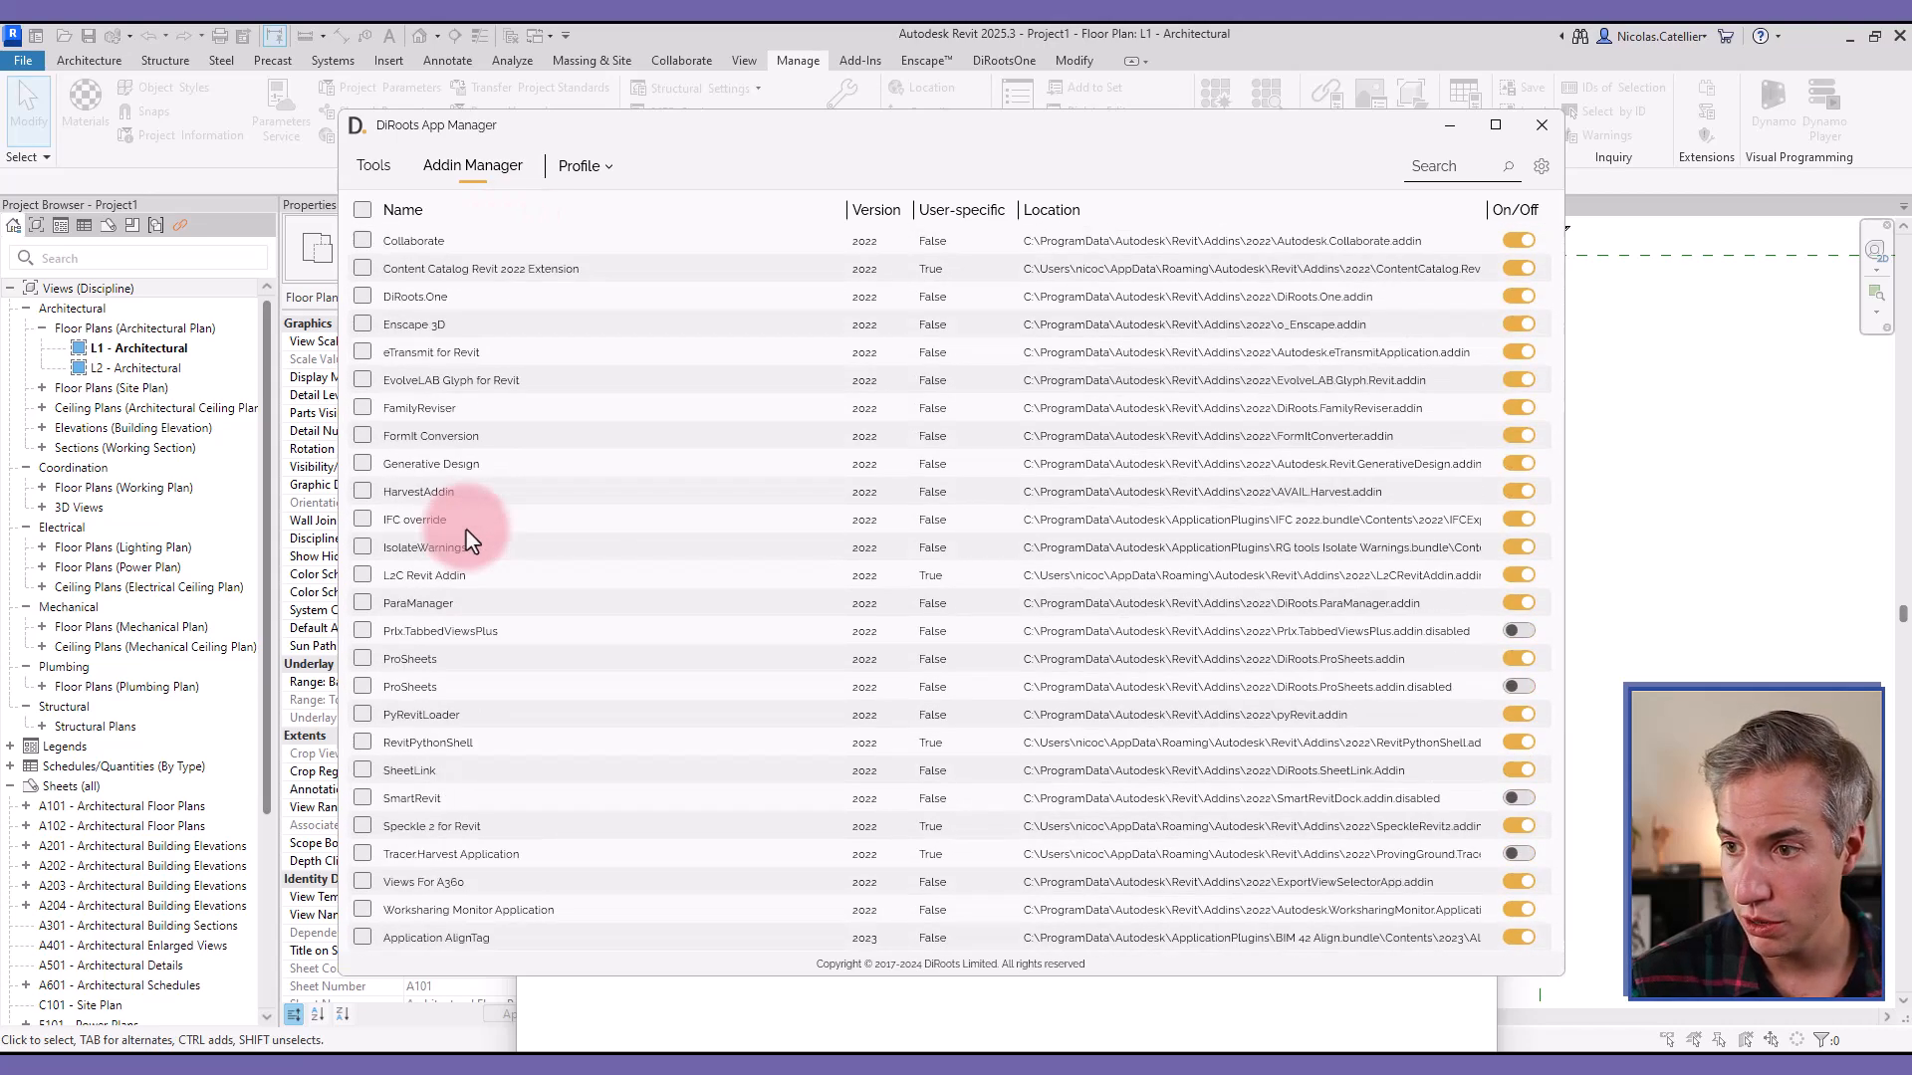
{"action": "scroll", "scroll_direction": "down", "scroll_amount": 3}
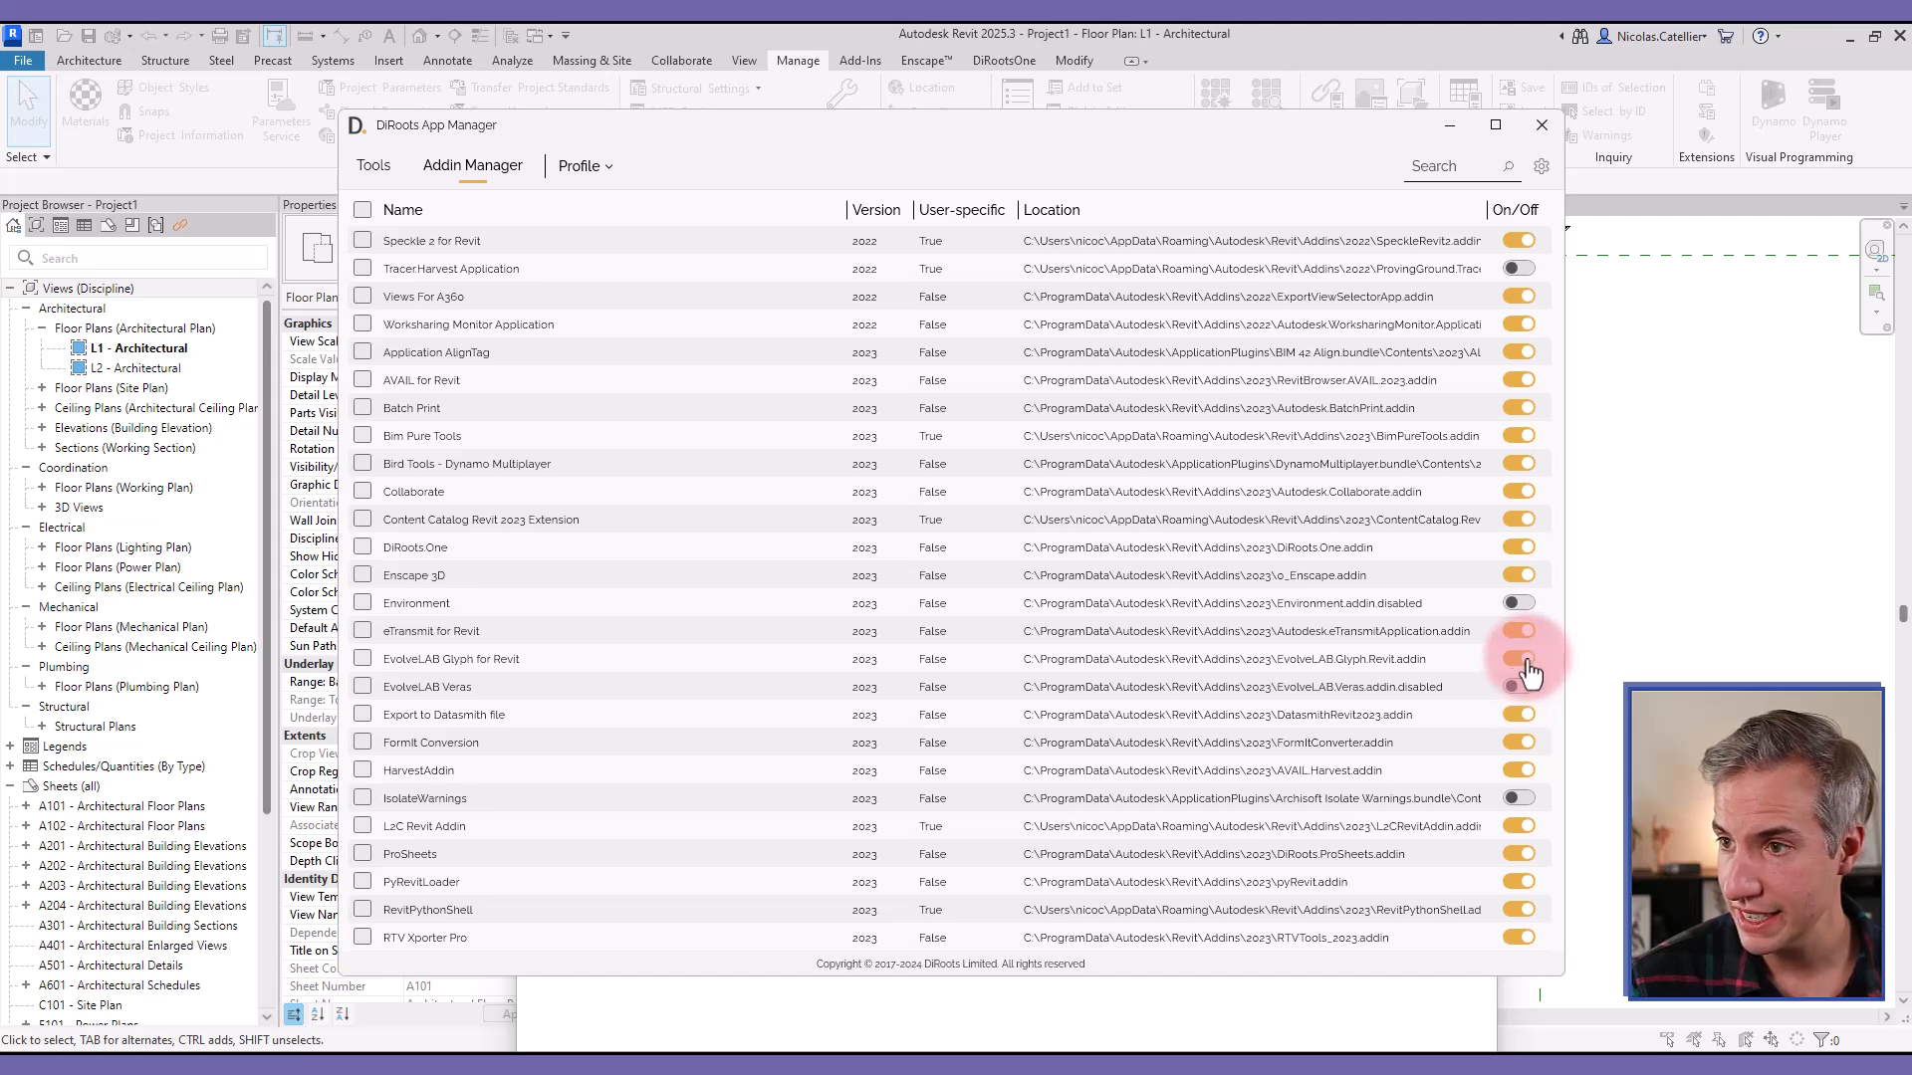
{"action": "left_click", "coordinate": [580, 165]}
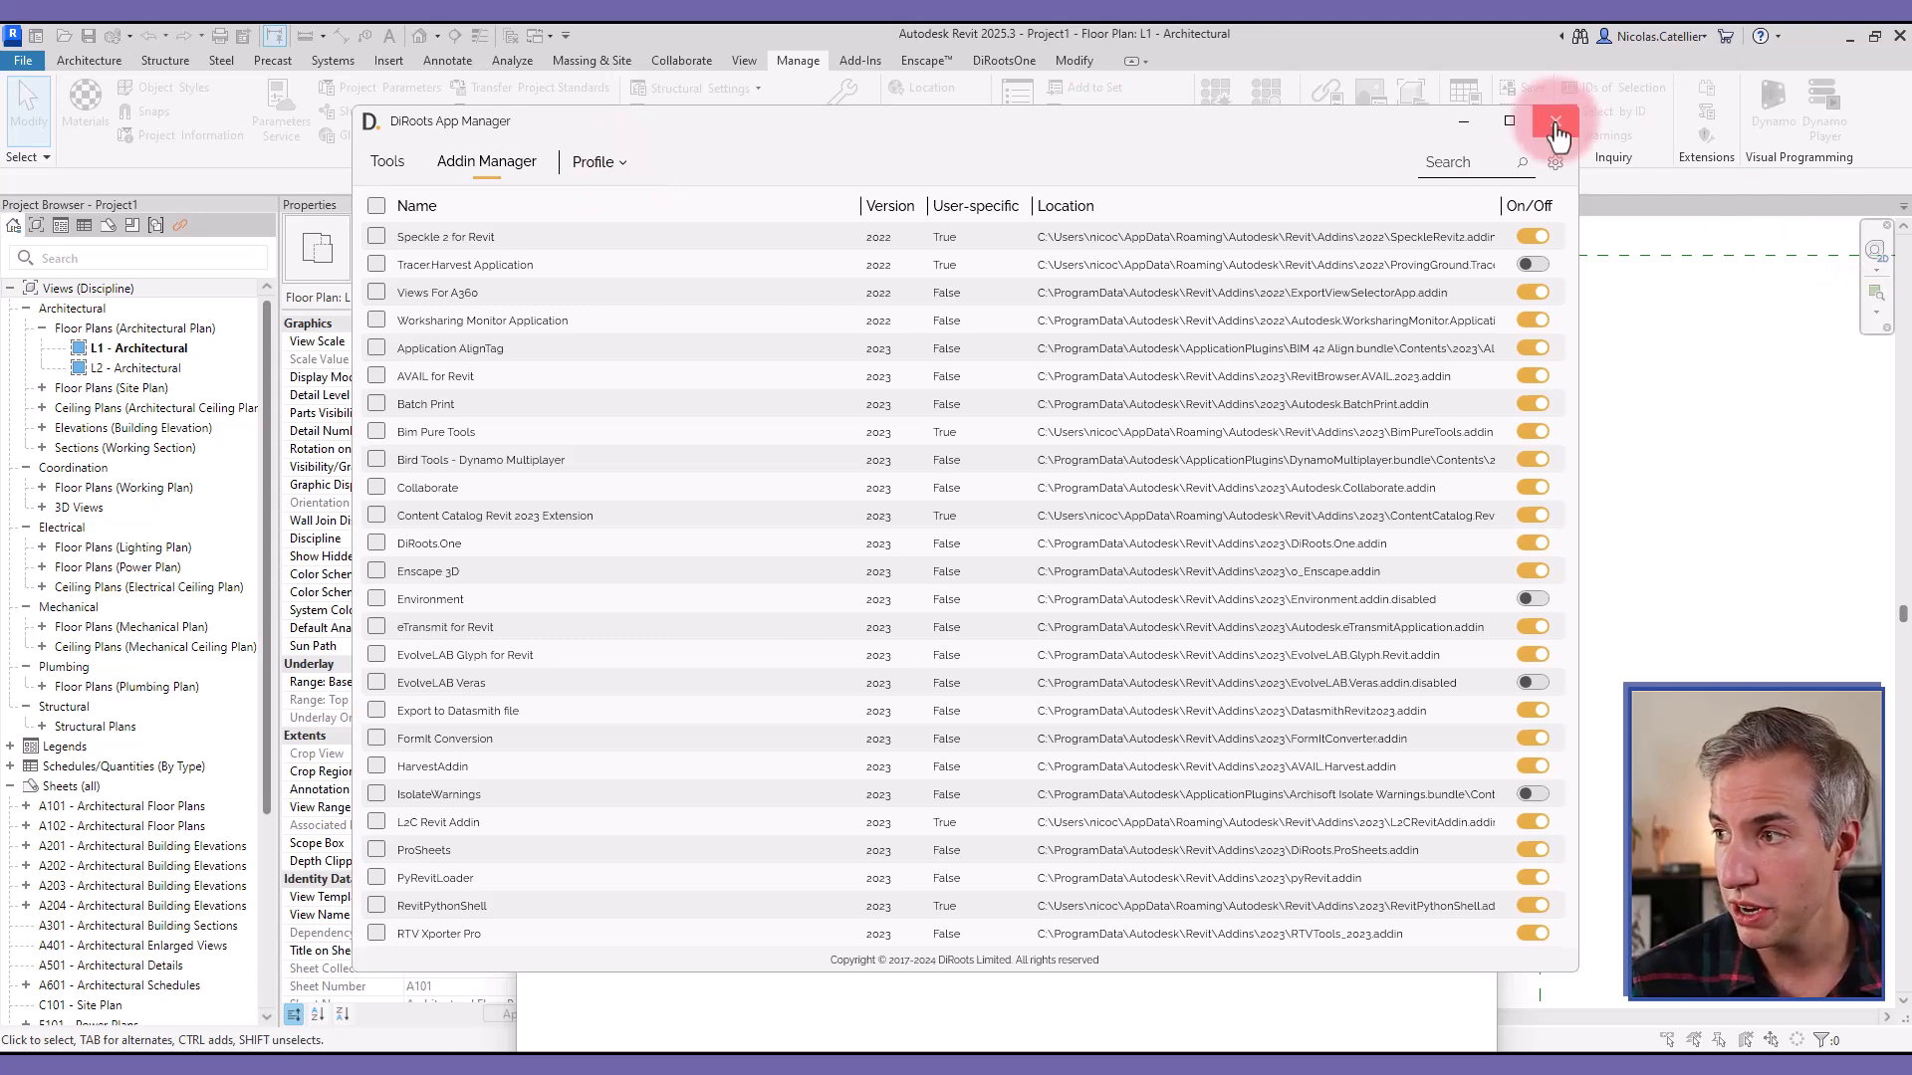
{"action": "left_click", "coordinate": [1556, 121]}
{"action": "type", "text": "Mary had a little lambe"}
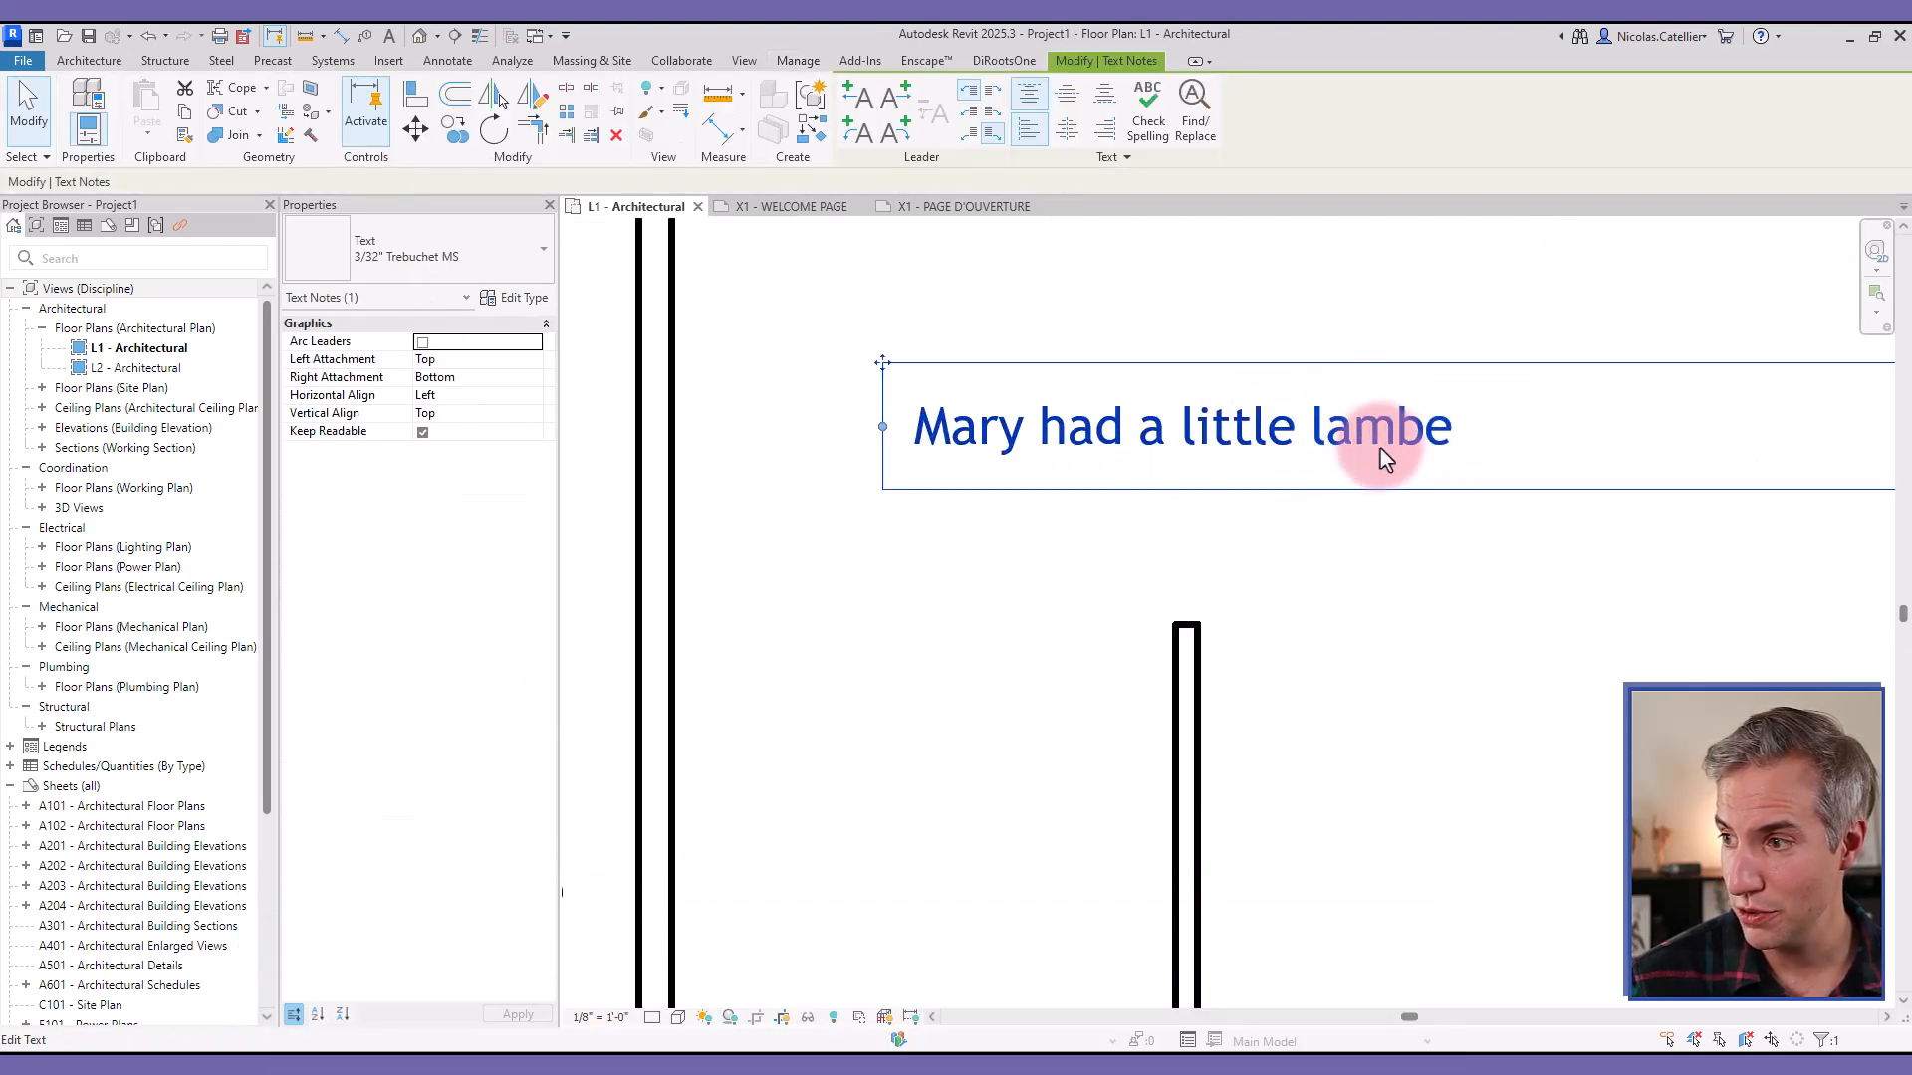
Step: Replace the misspelled 'lambe' with the suggested 'lamb' in the text note
{"action": "double_click", "coordinate": [1365, 426]}
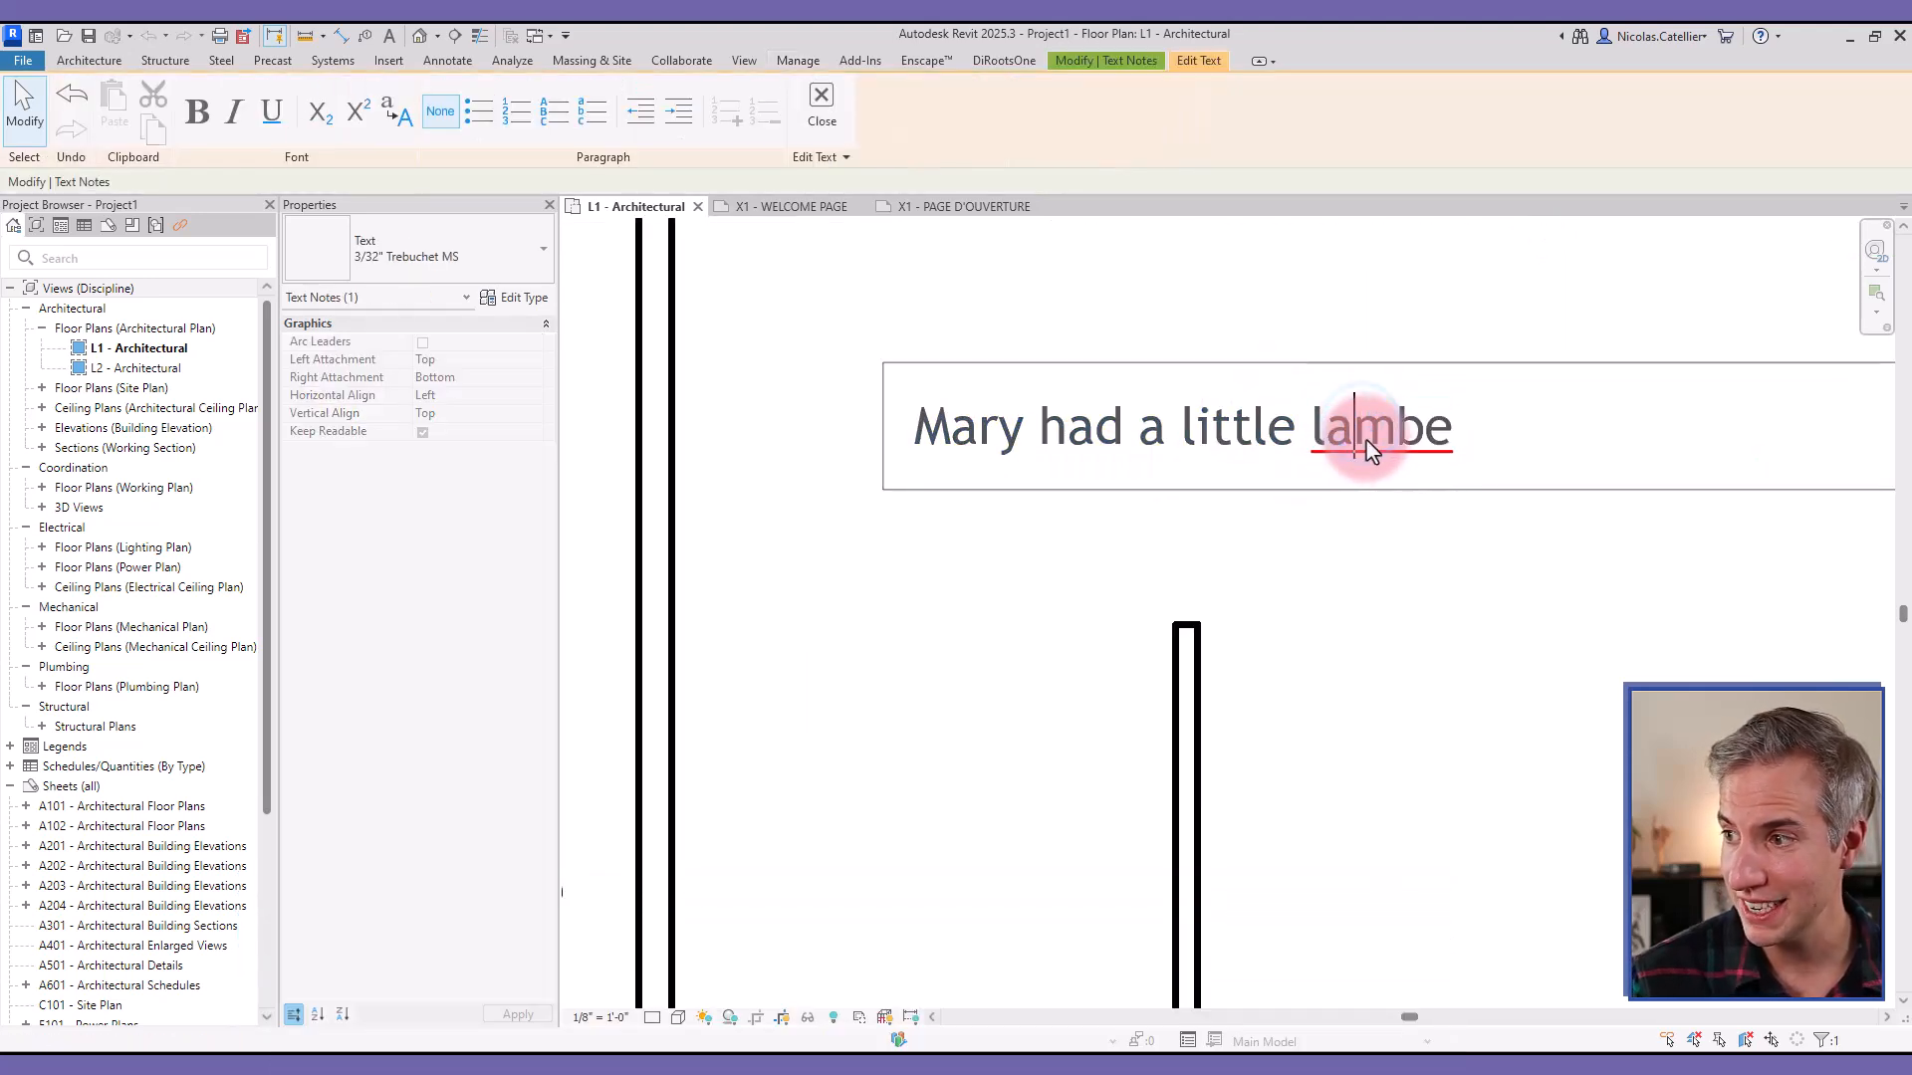
{"action": "right_click", "coordinate": [1378, 426]}
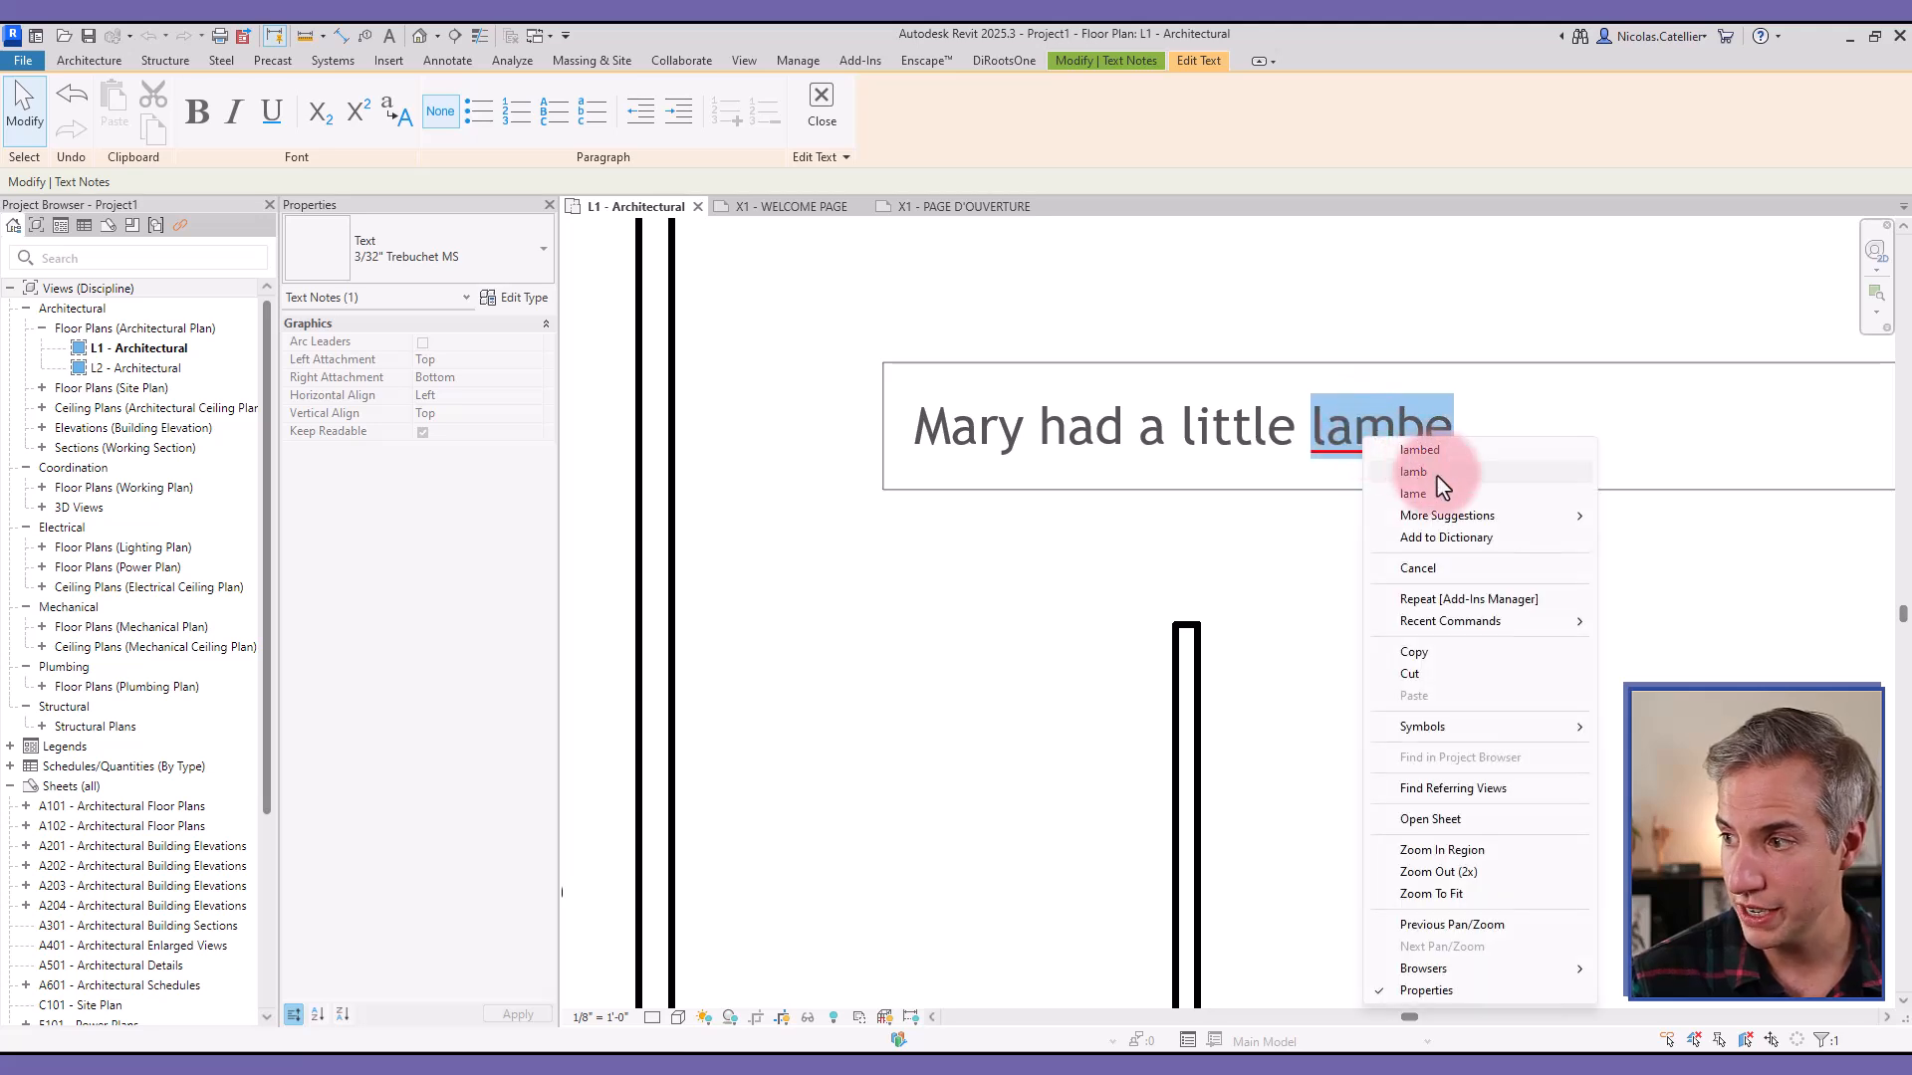
{"action": "left_click", "coordinate": [1414, 471]}
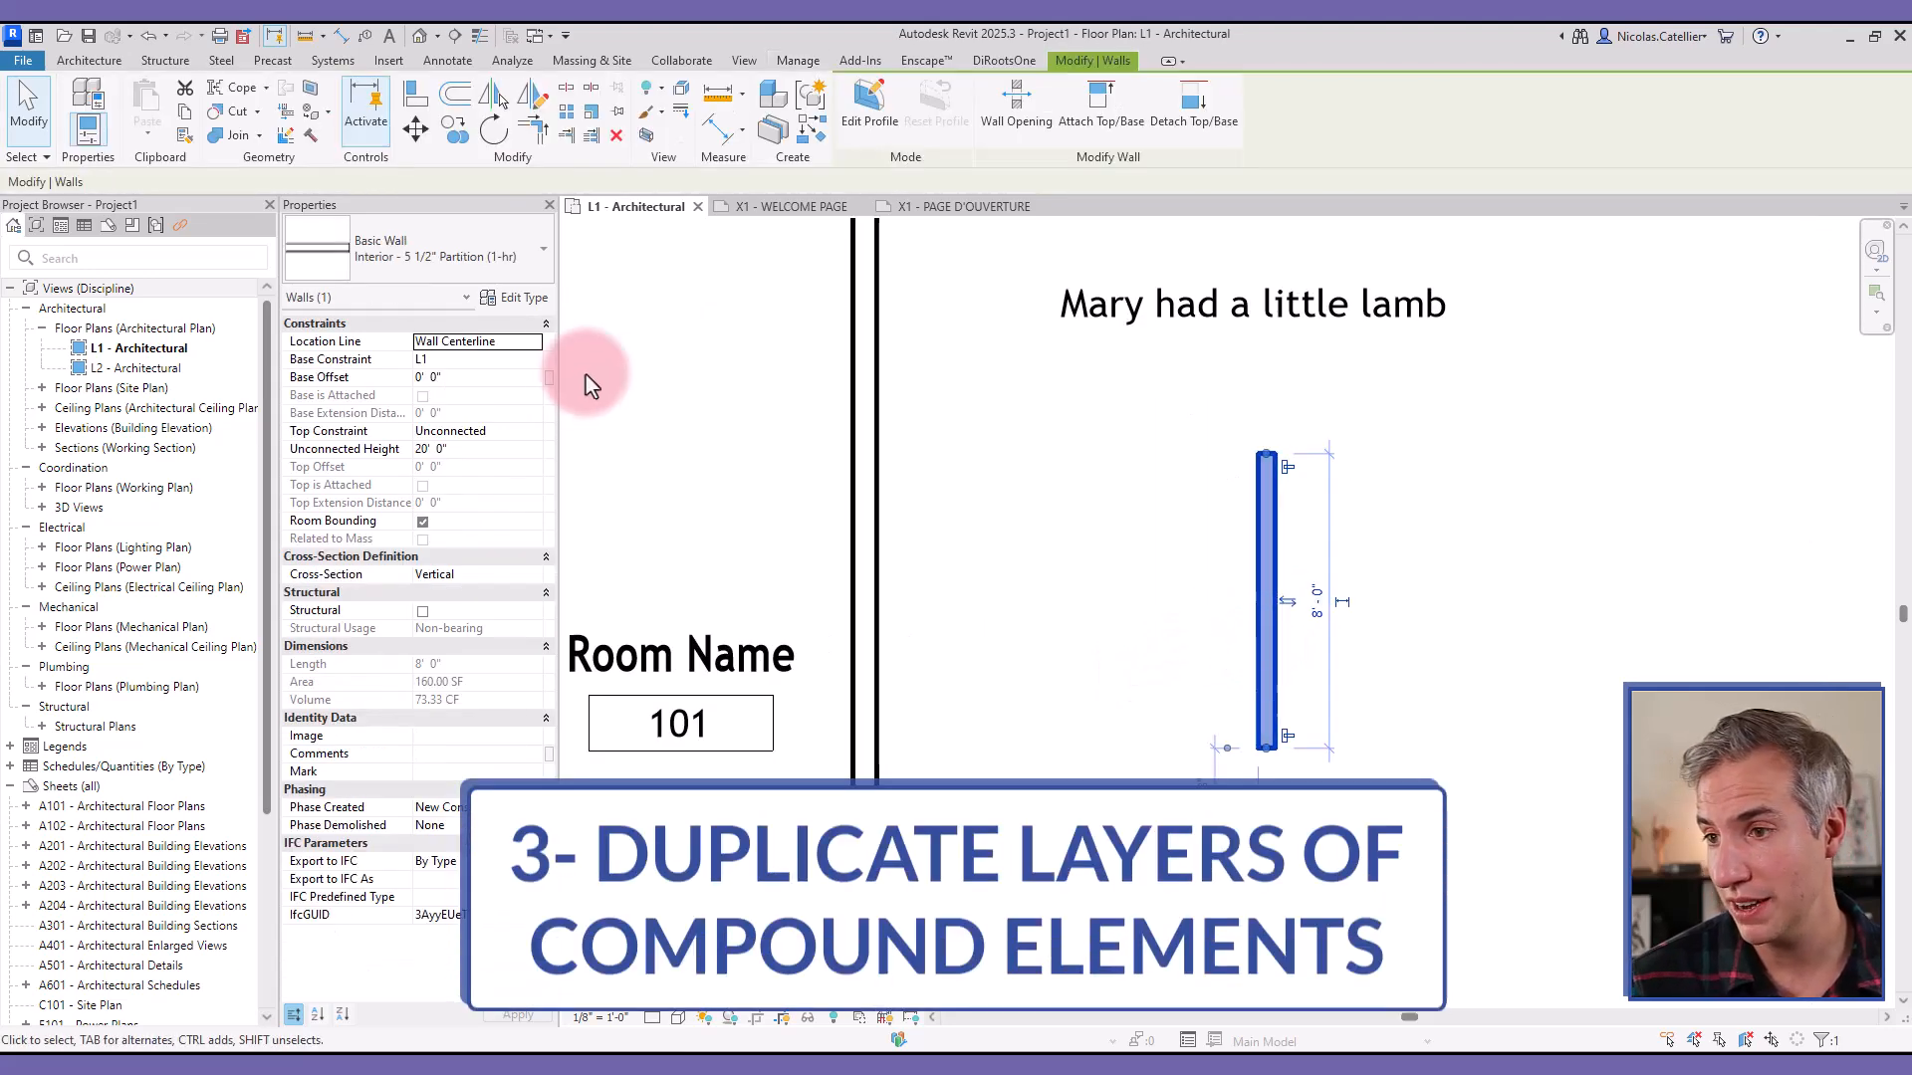
Step: Duplicate the gypsum wall board Finish 2 layer in the partition wall type's structure
{"action": "left_click", "coordinate": [518, 297]}
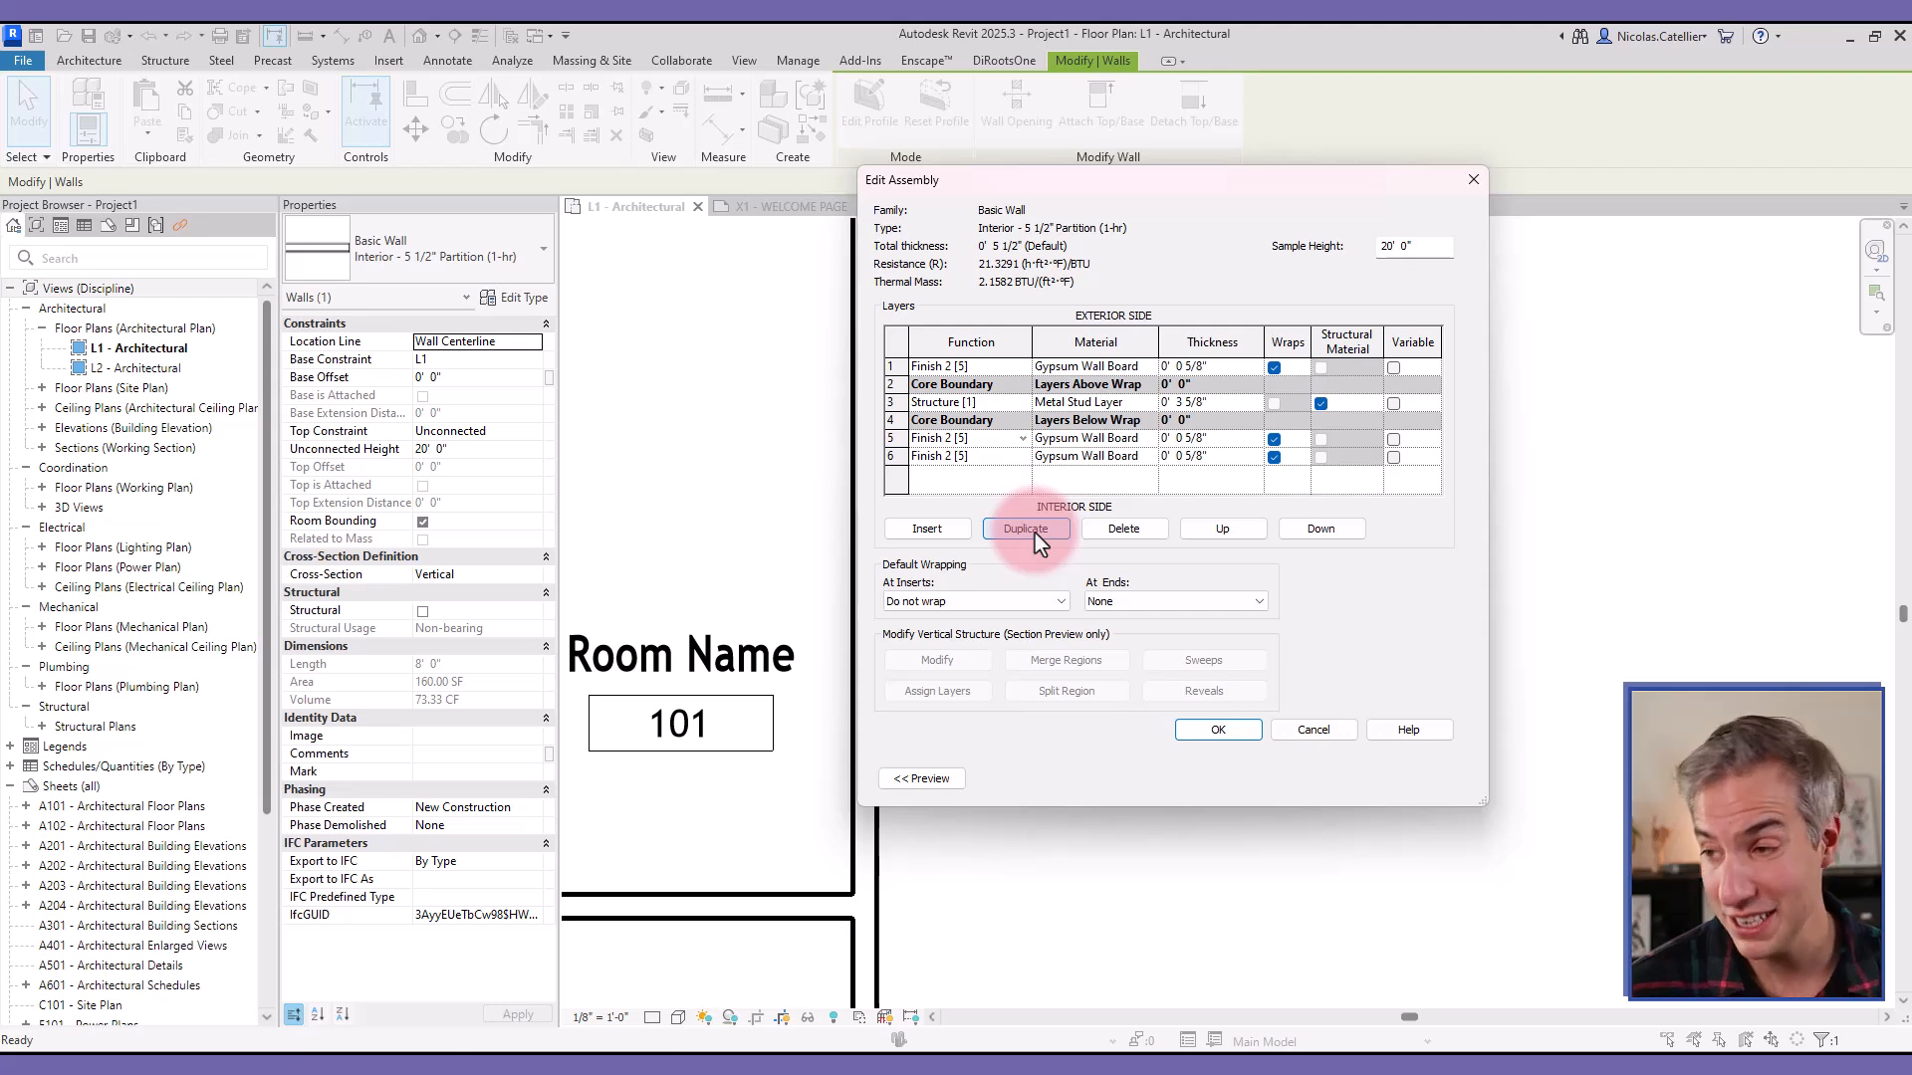
{"action": "left_click", "coordinate": [1026, 528]}
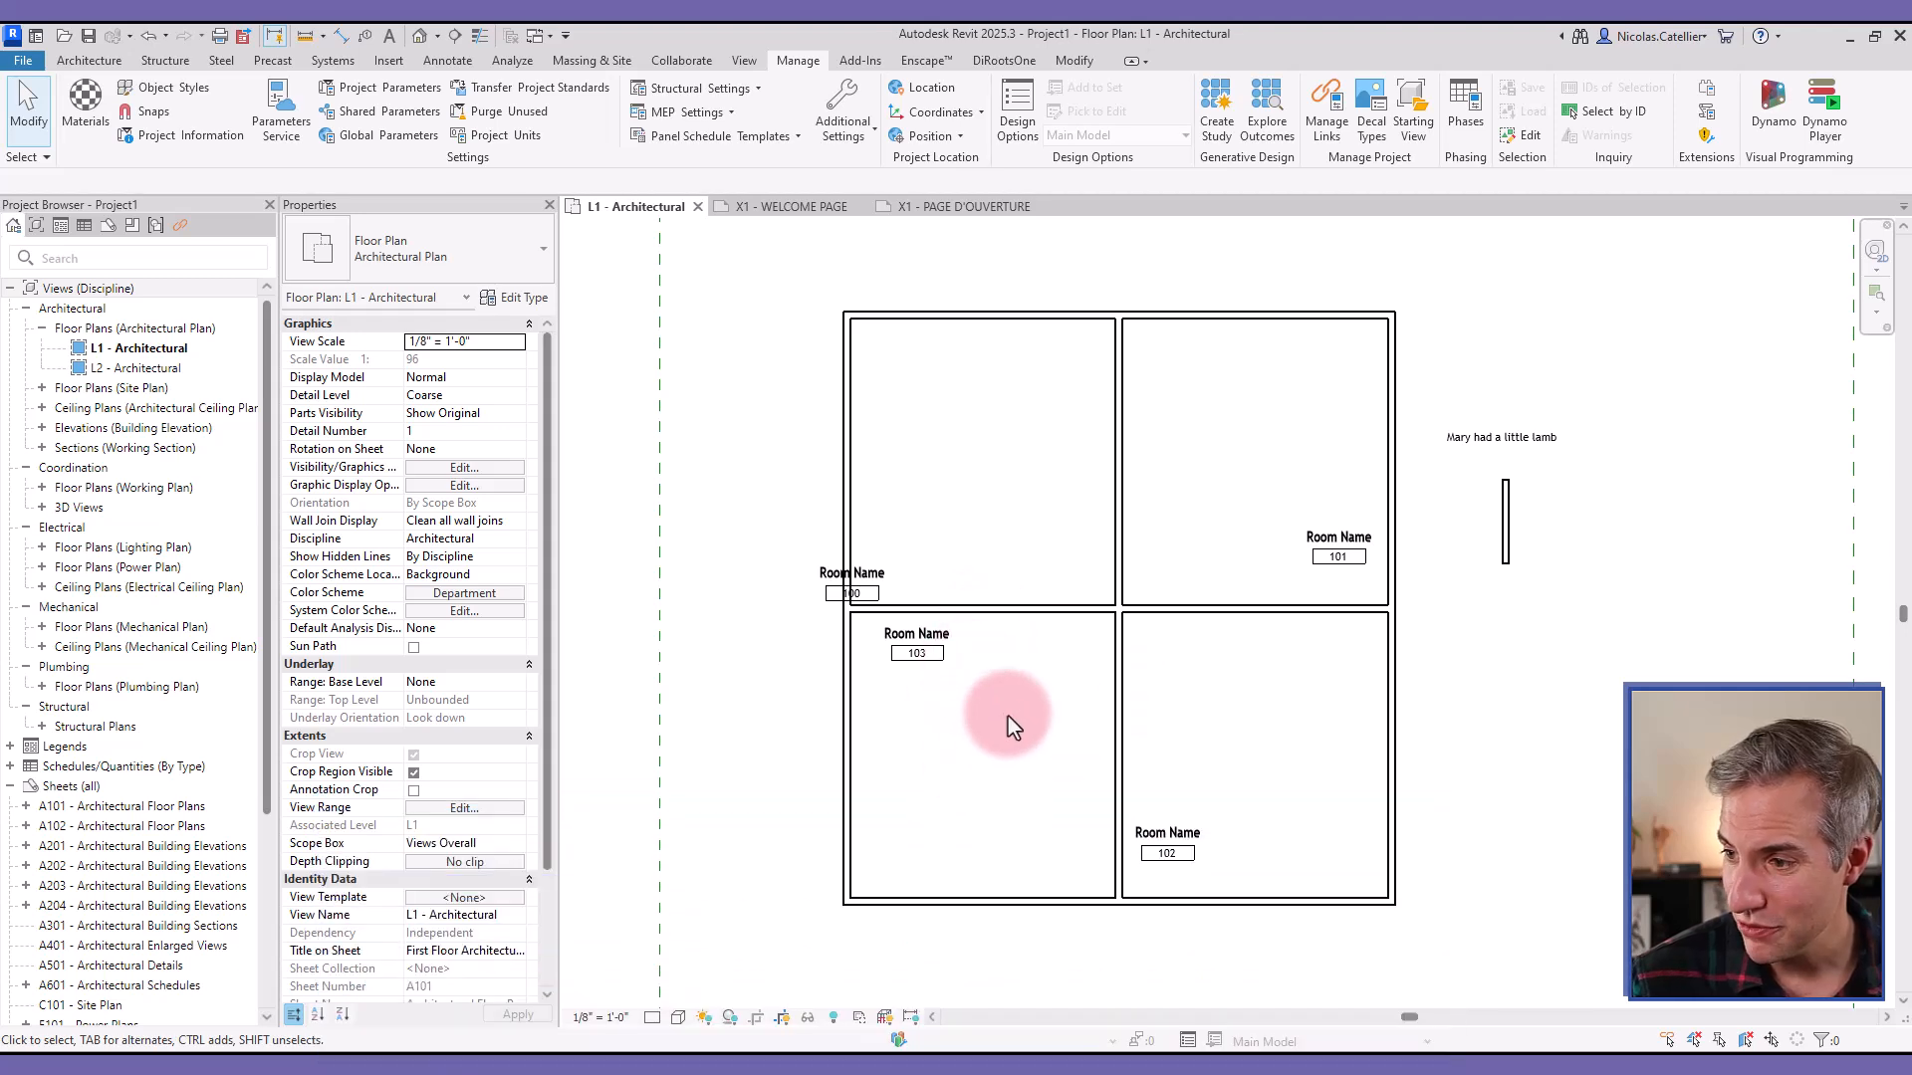
Step: Select room 101 and centre its tag within the room
{"action": "left_click", "coordinate": [1010, 717]}
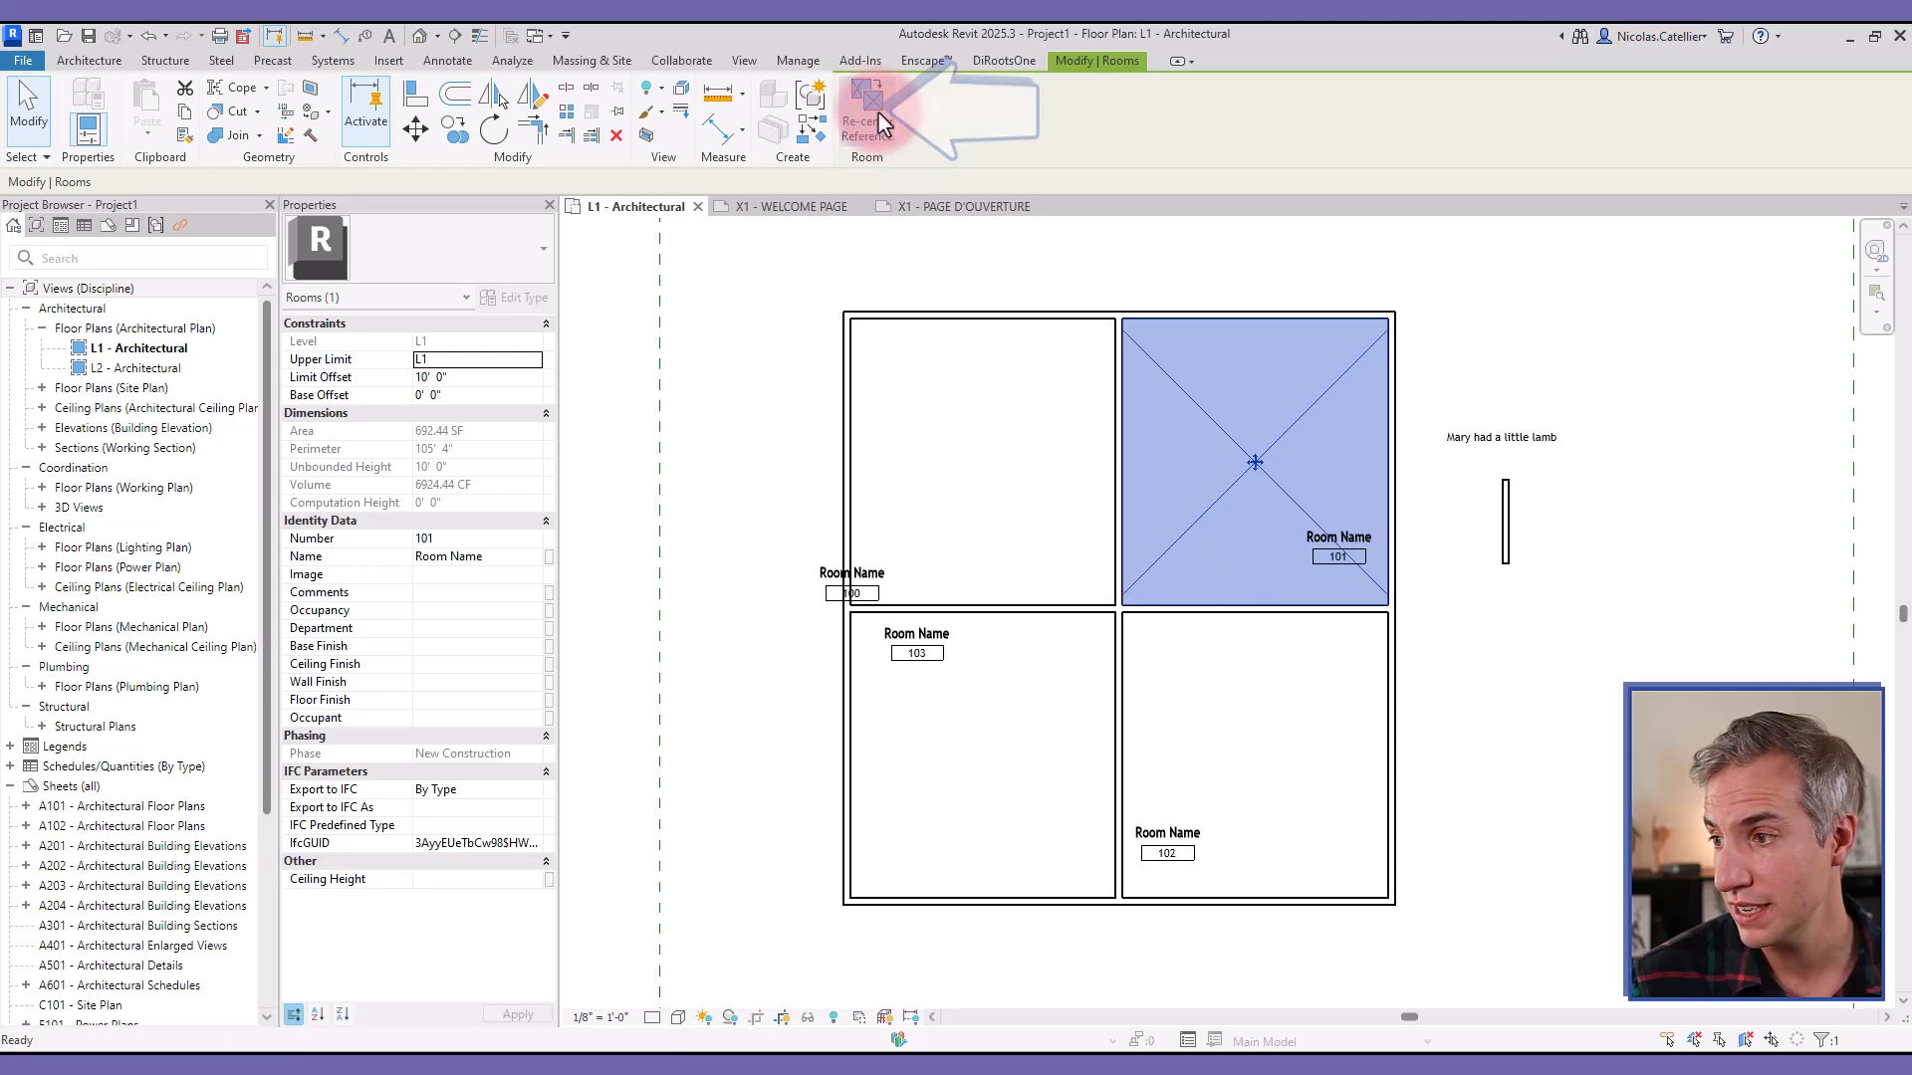
{"action": "mouse_move", "coordinate": [1338, 552]}
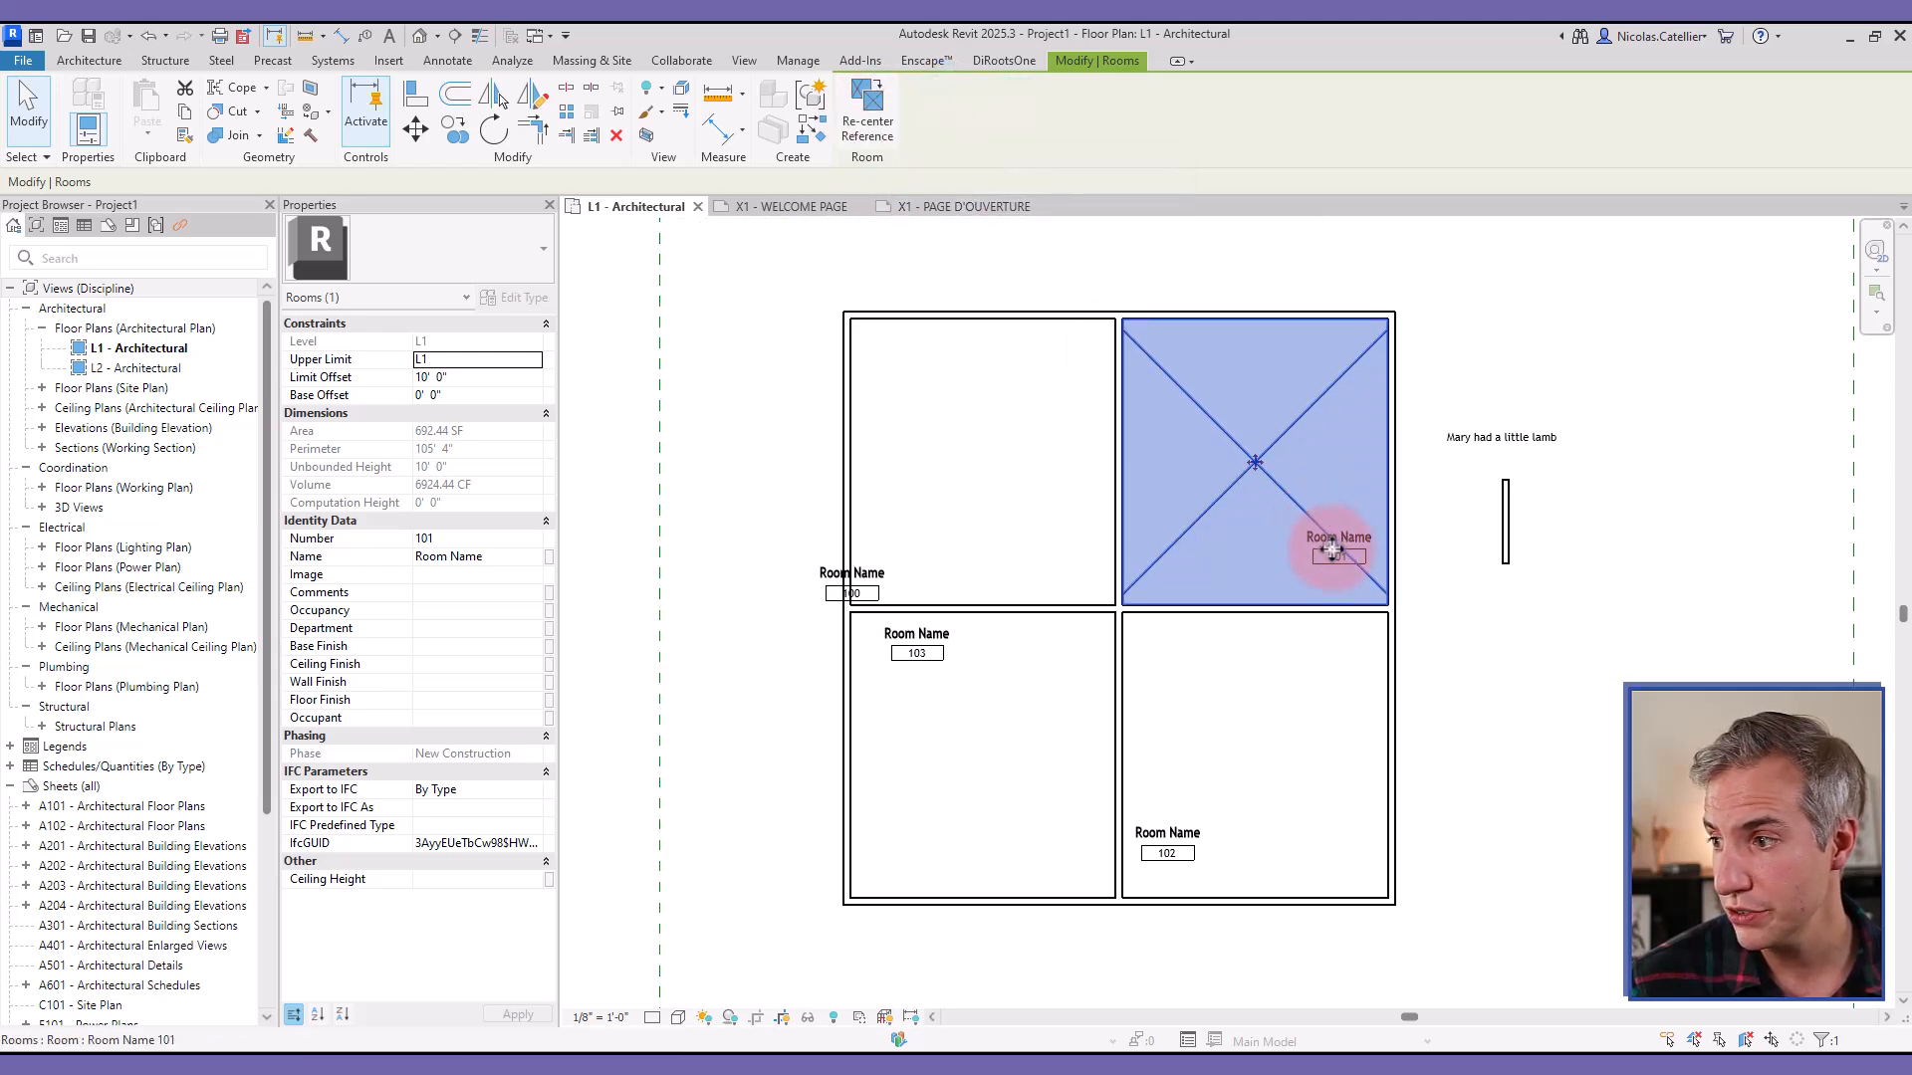
{"action": "left_click", "coordinate": [1338, 558]}
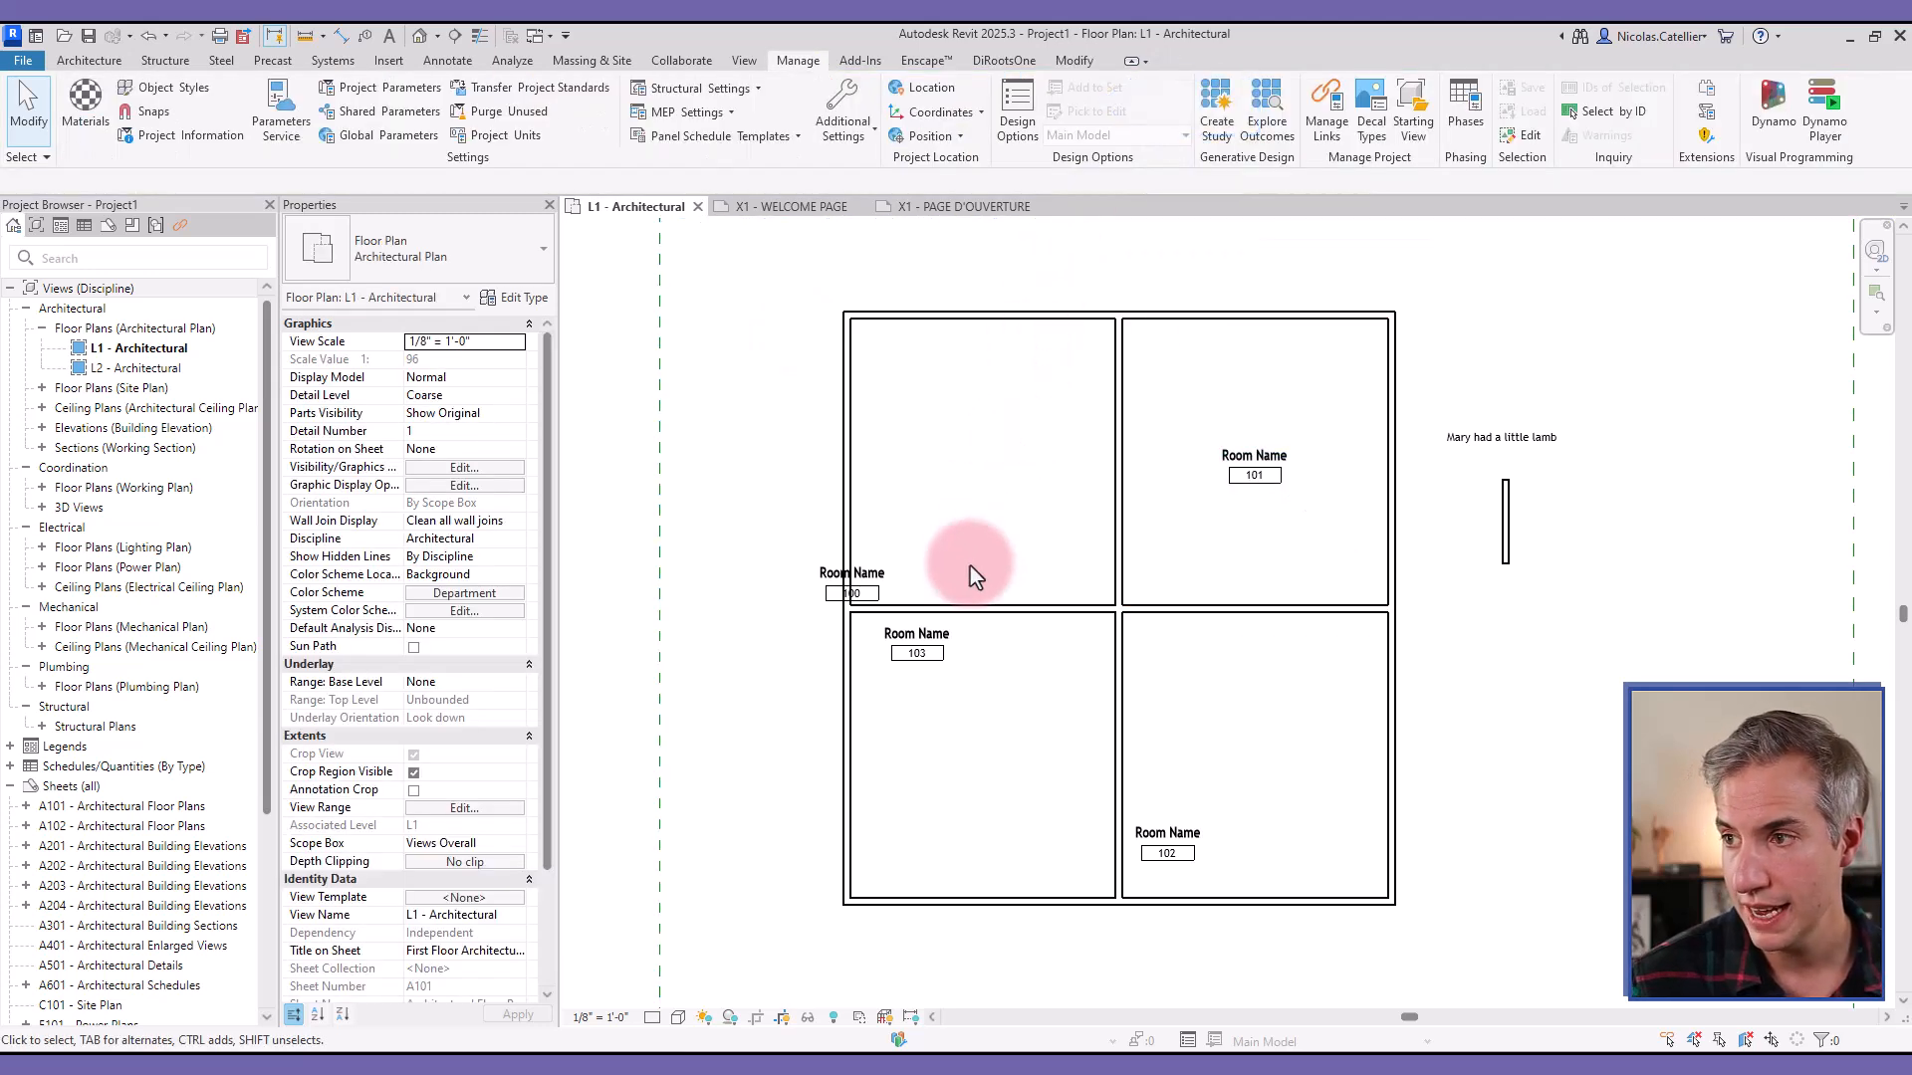
Step: Re-center all room reference points, then move the remaining off-centre tags to their room references
{"action": "left_click", "coordinate": [88, 60]}
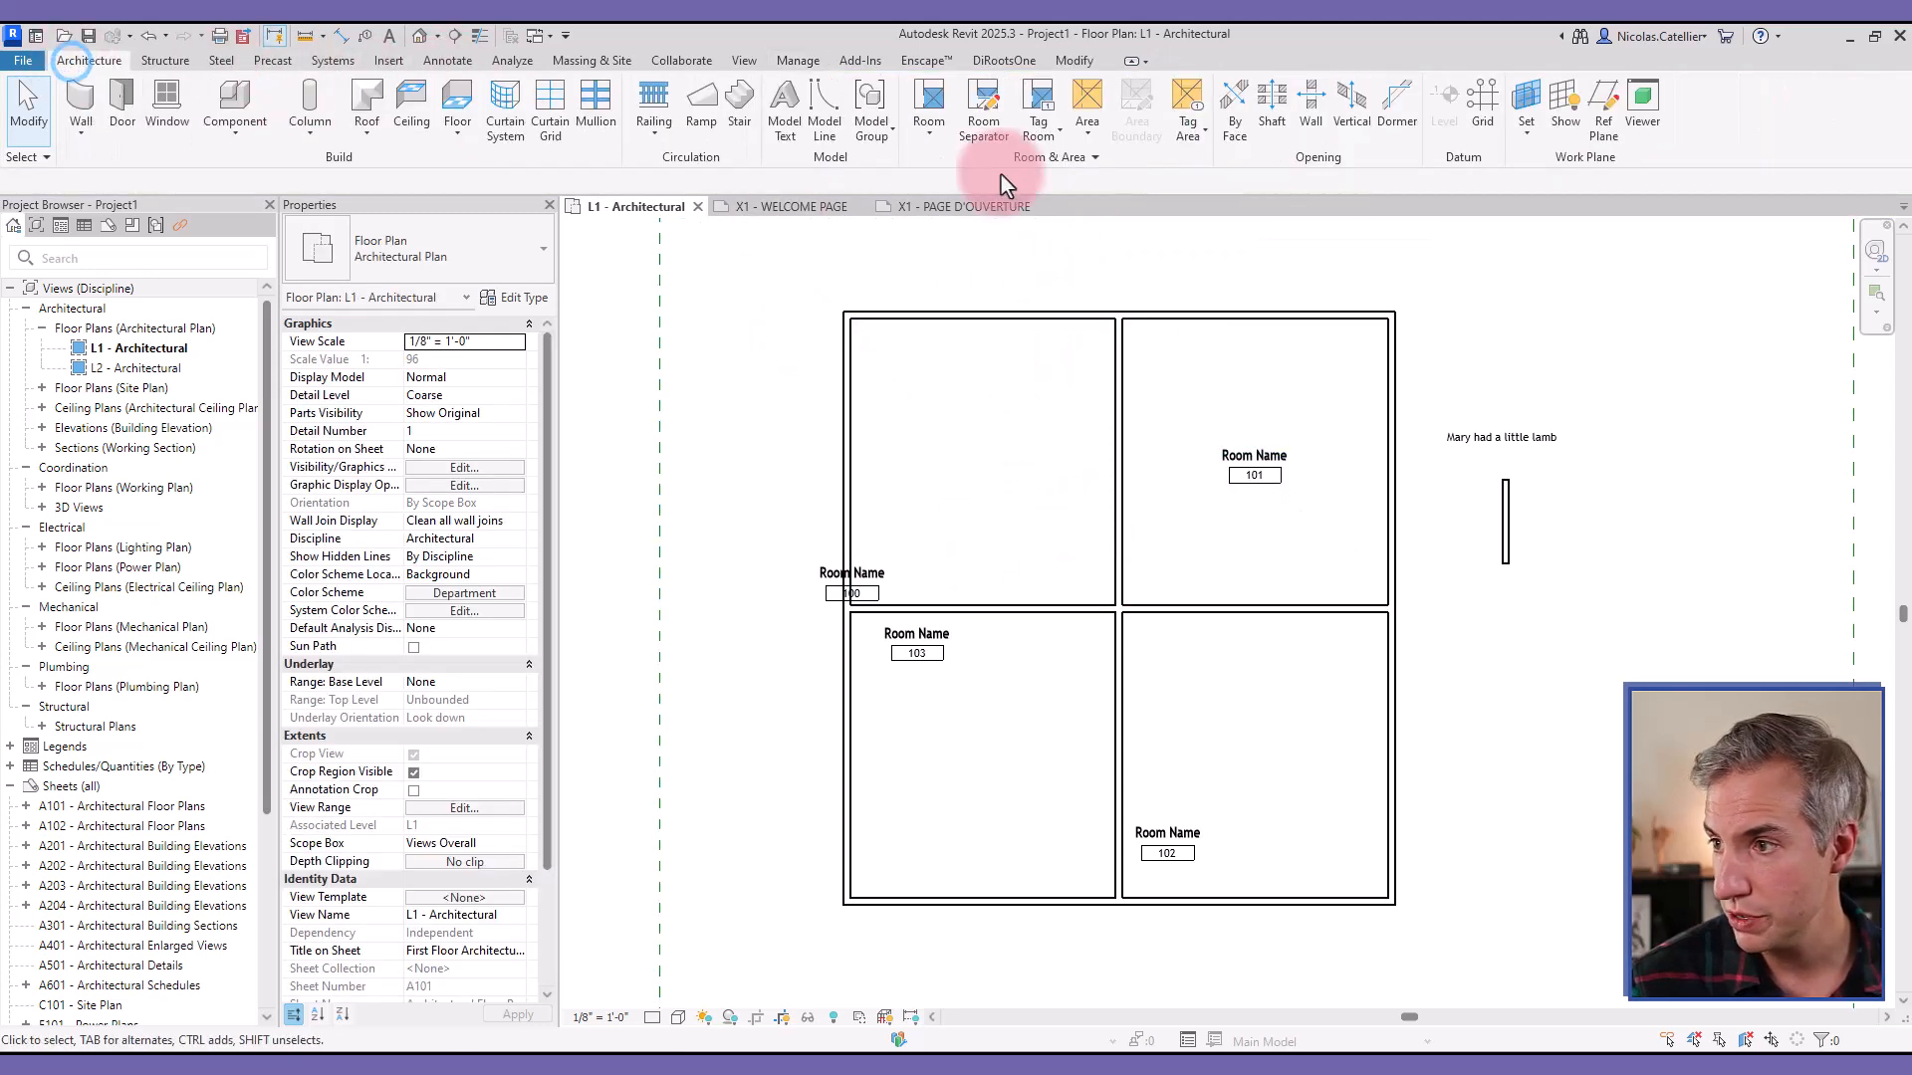
{"action": "left_click", "coordinate": [928, 109]}
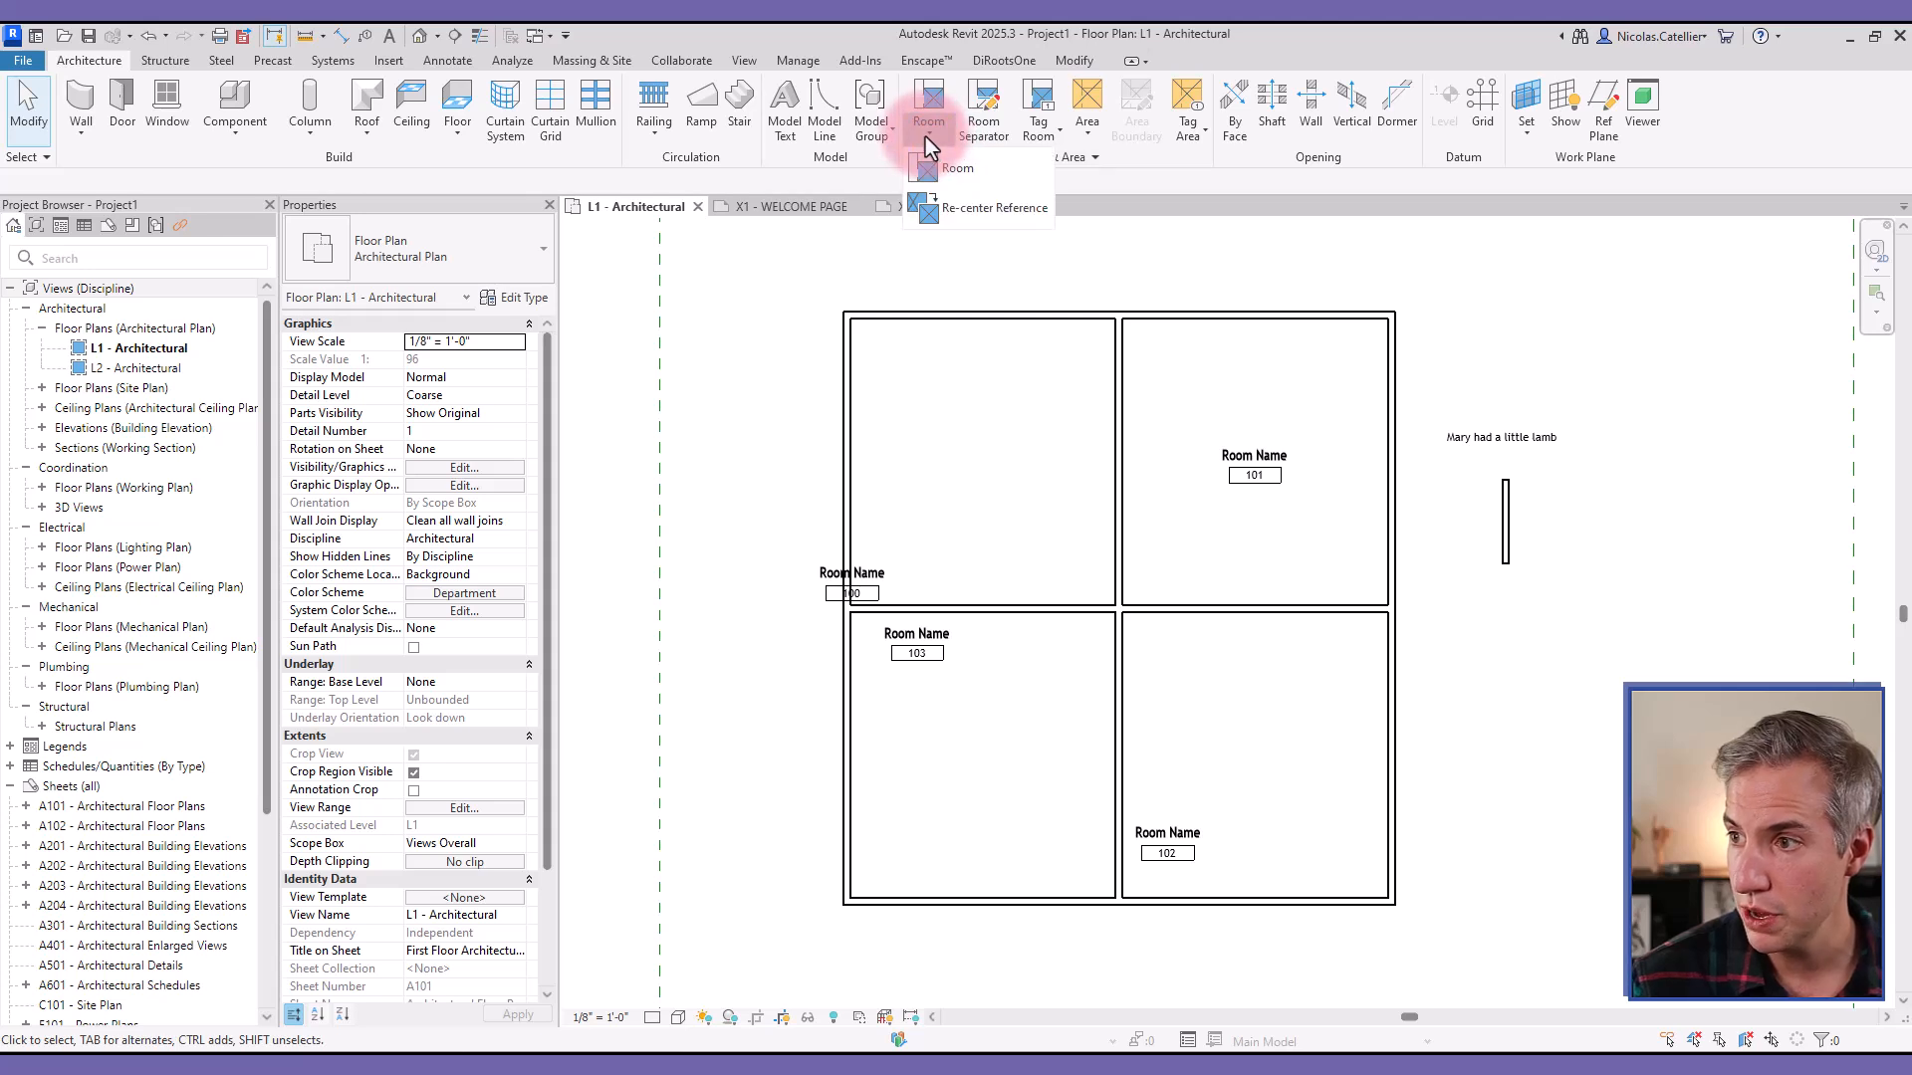
{"action": "mouse_move", "coordinate": [1008, 215]}
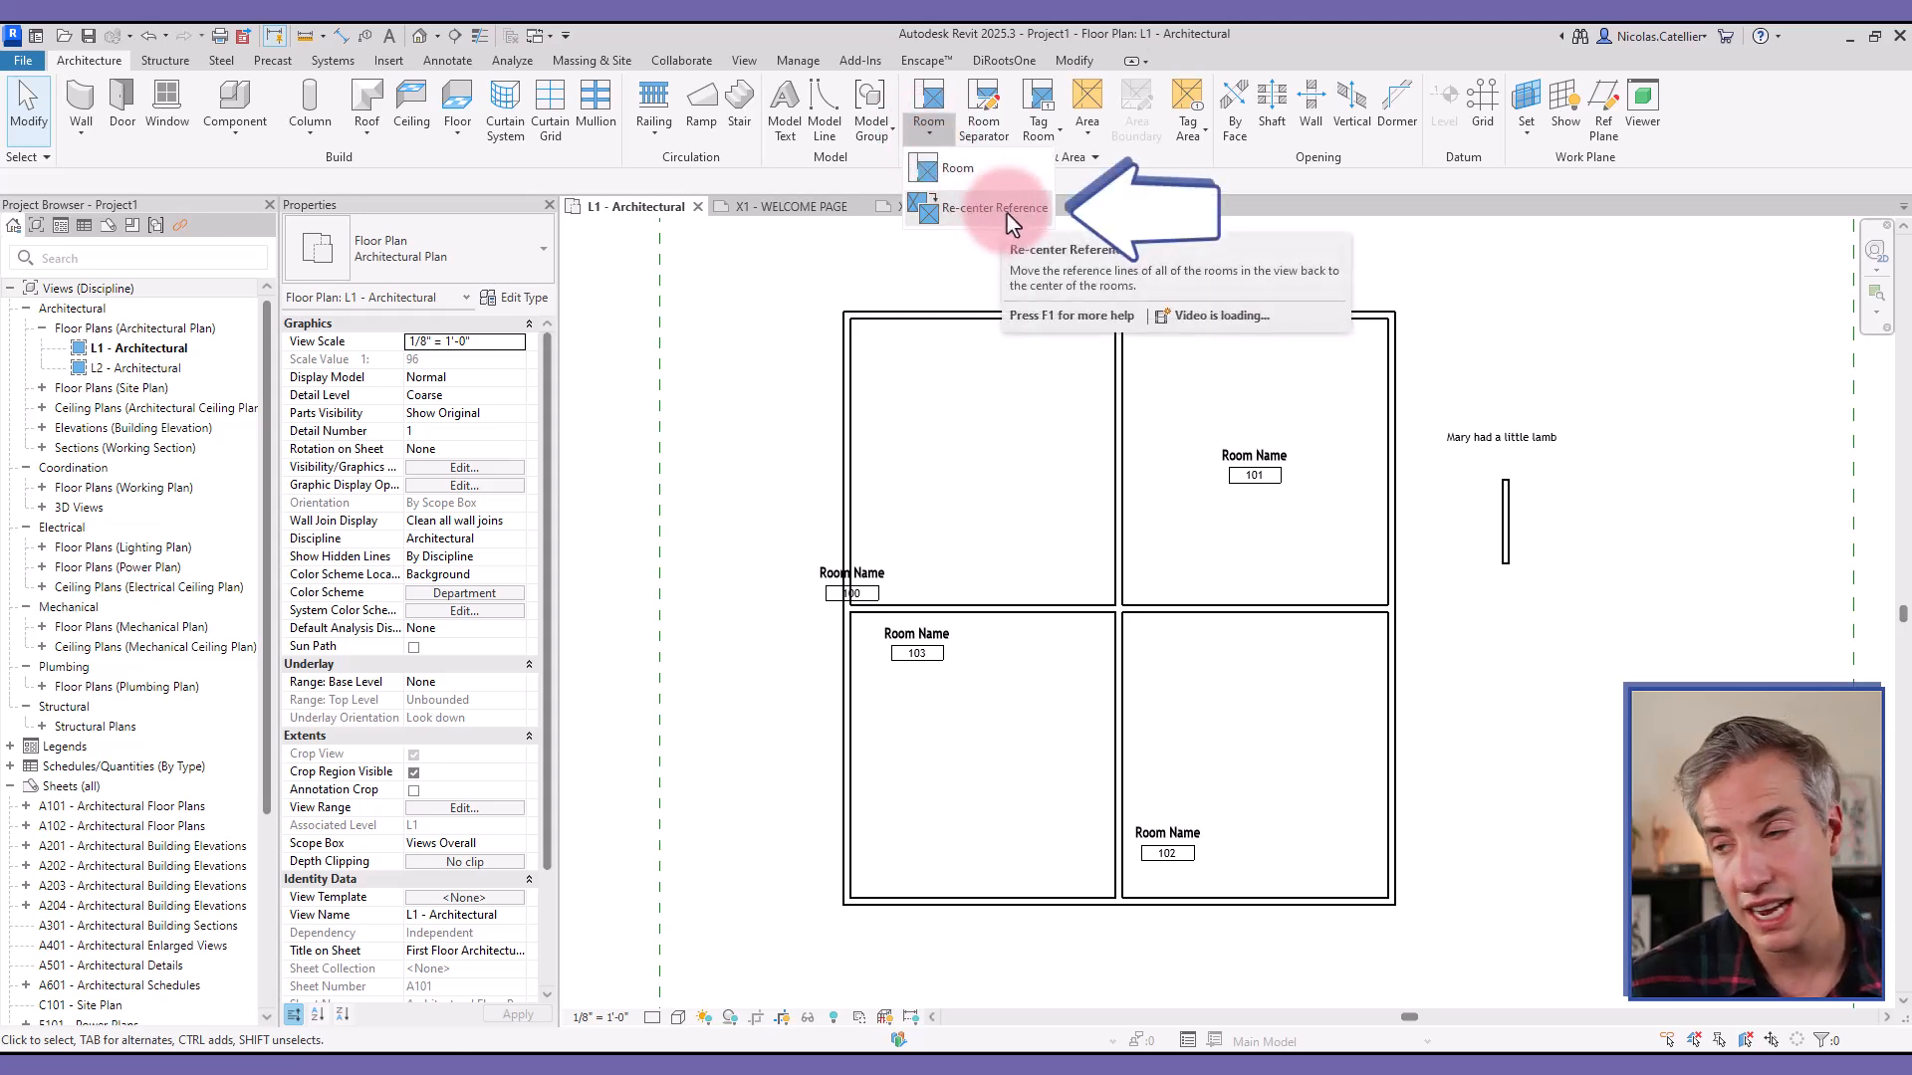
{"action": "left_click", "coordinate": [1071, 552]}
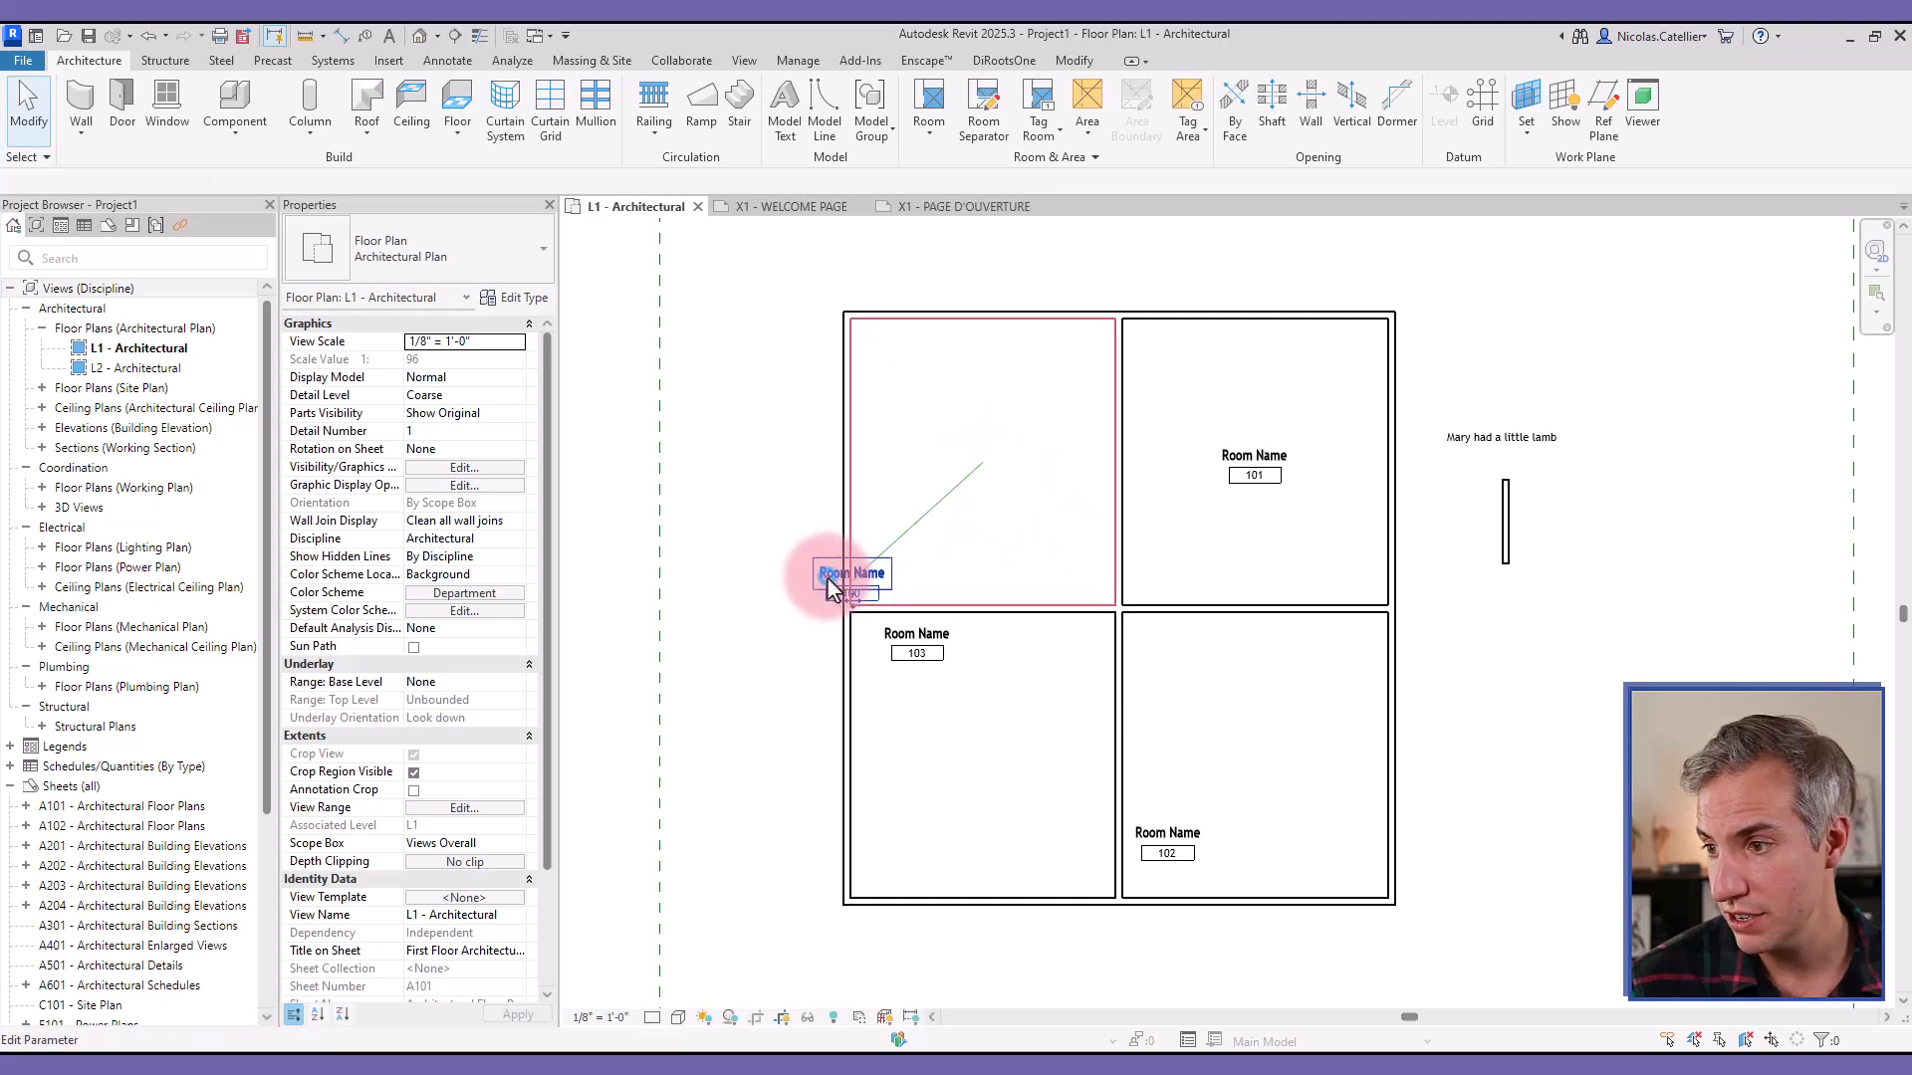
{"action": "left_click", "coordinate": [850, 583]}
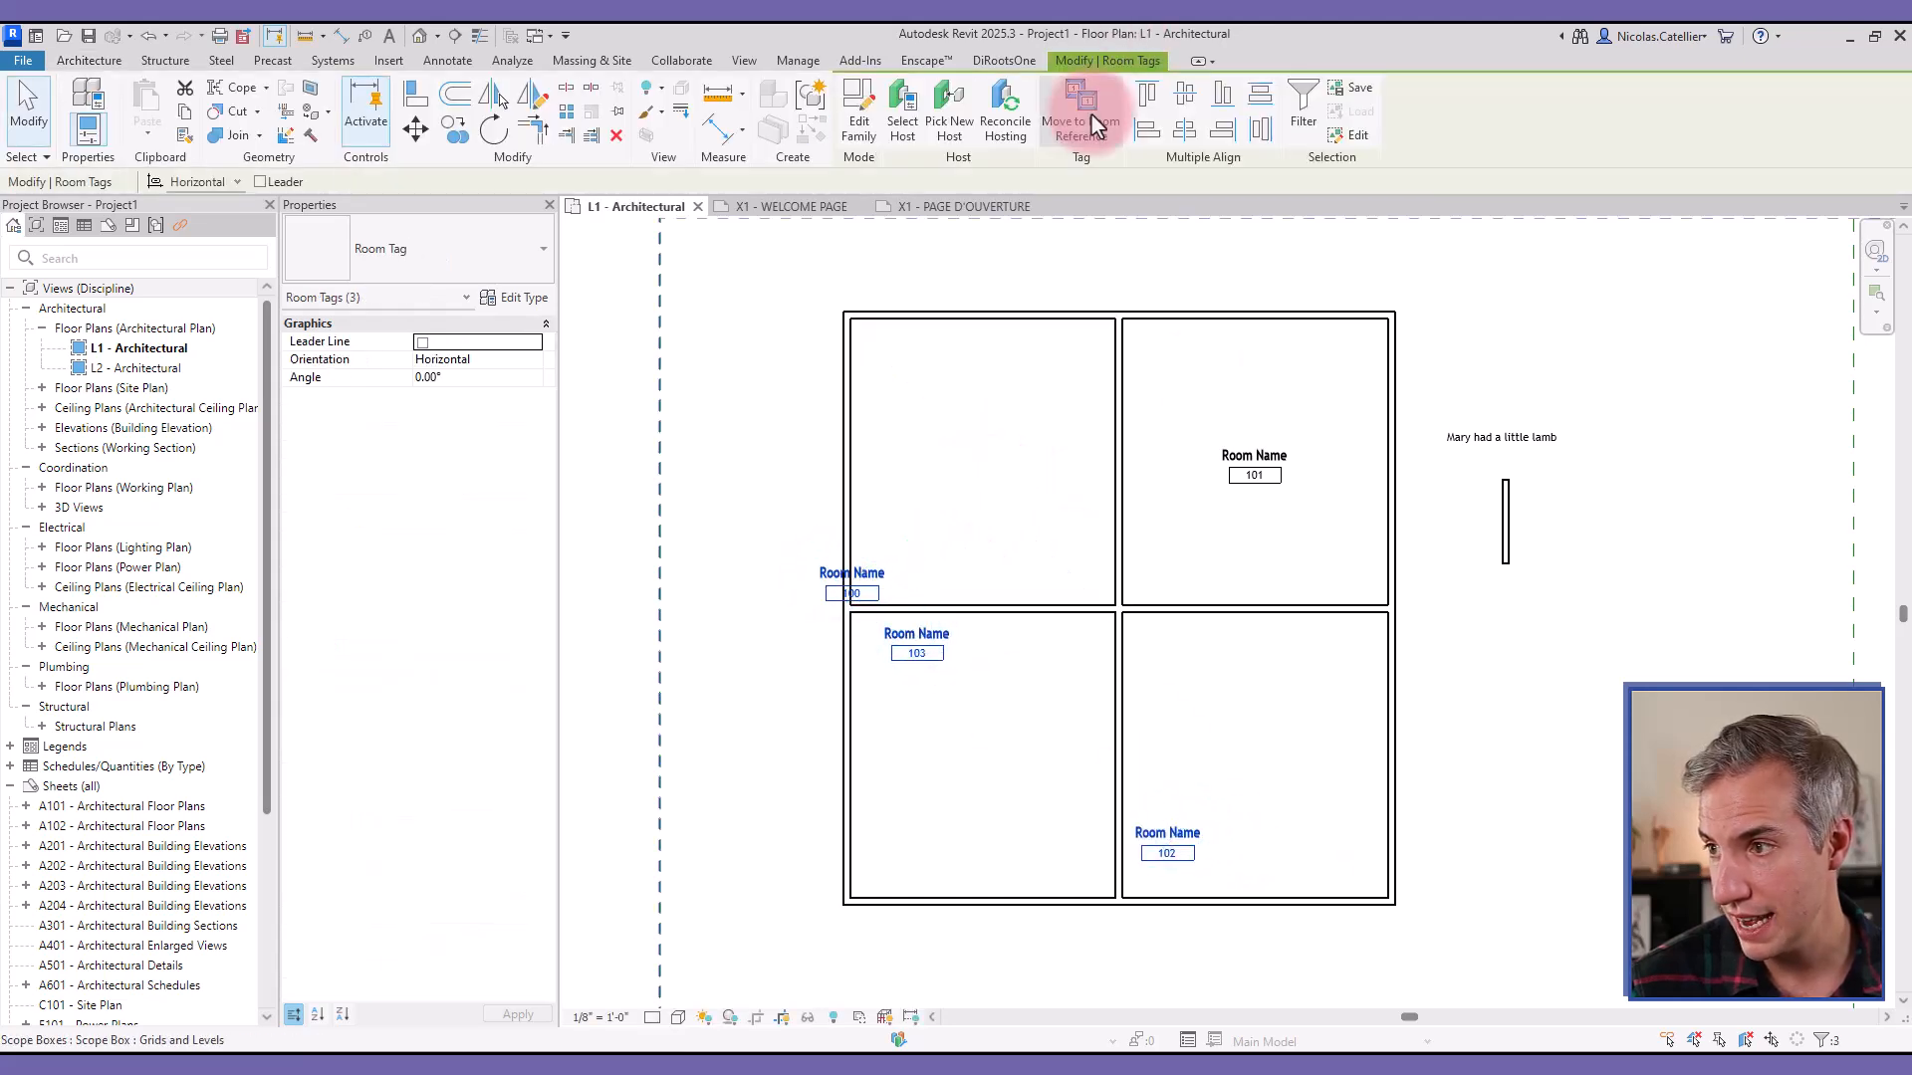
{"action": "left_click", "coordinate": [731, 390]}
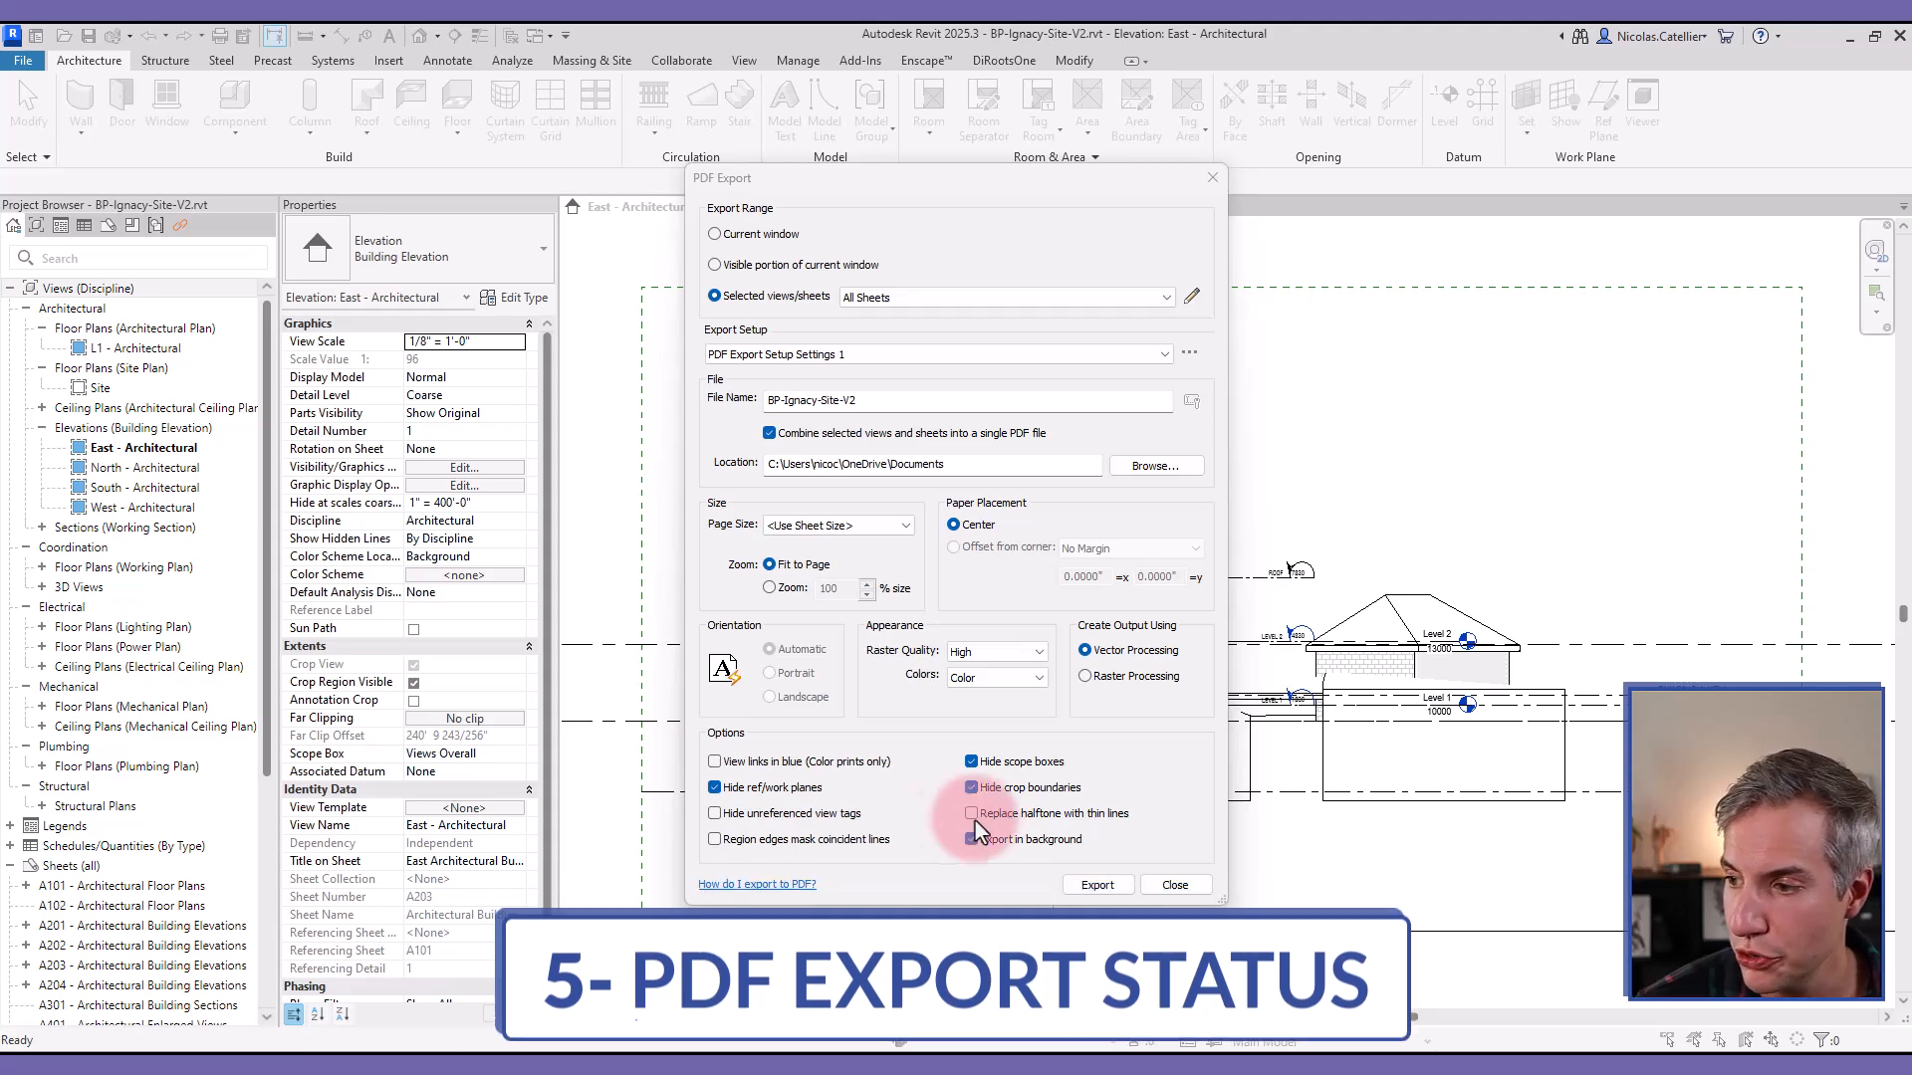
Step: Export all sheets to PDF with Export in background enabled and show the background process progress
{"action": "left_click", "coordinate": [969, 839]}
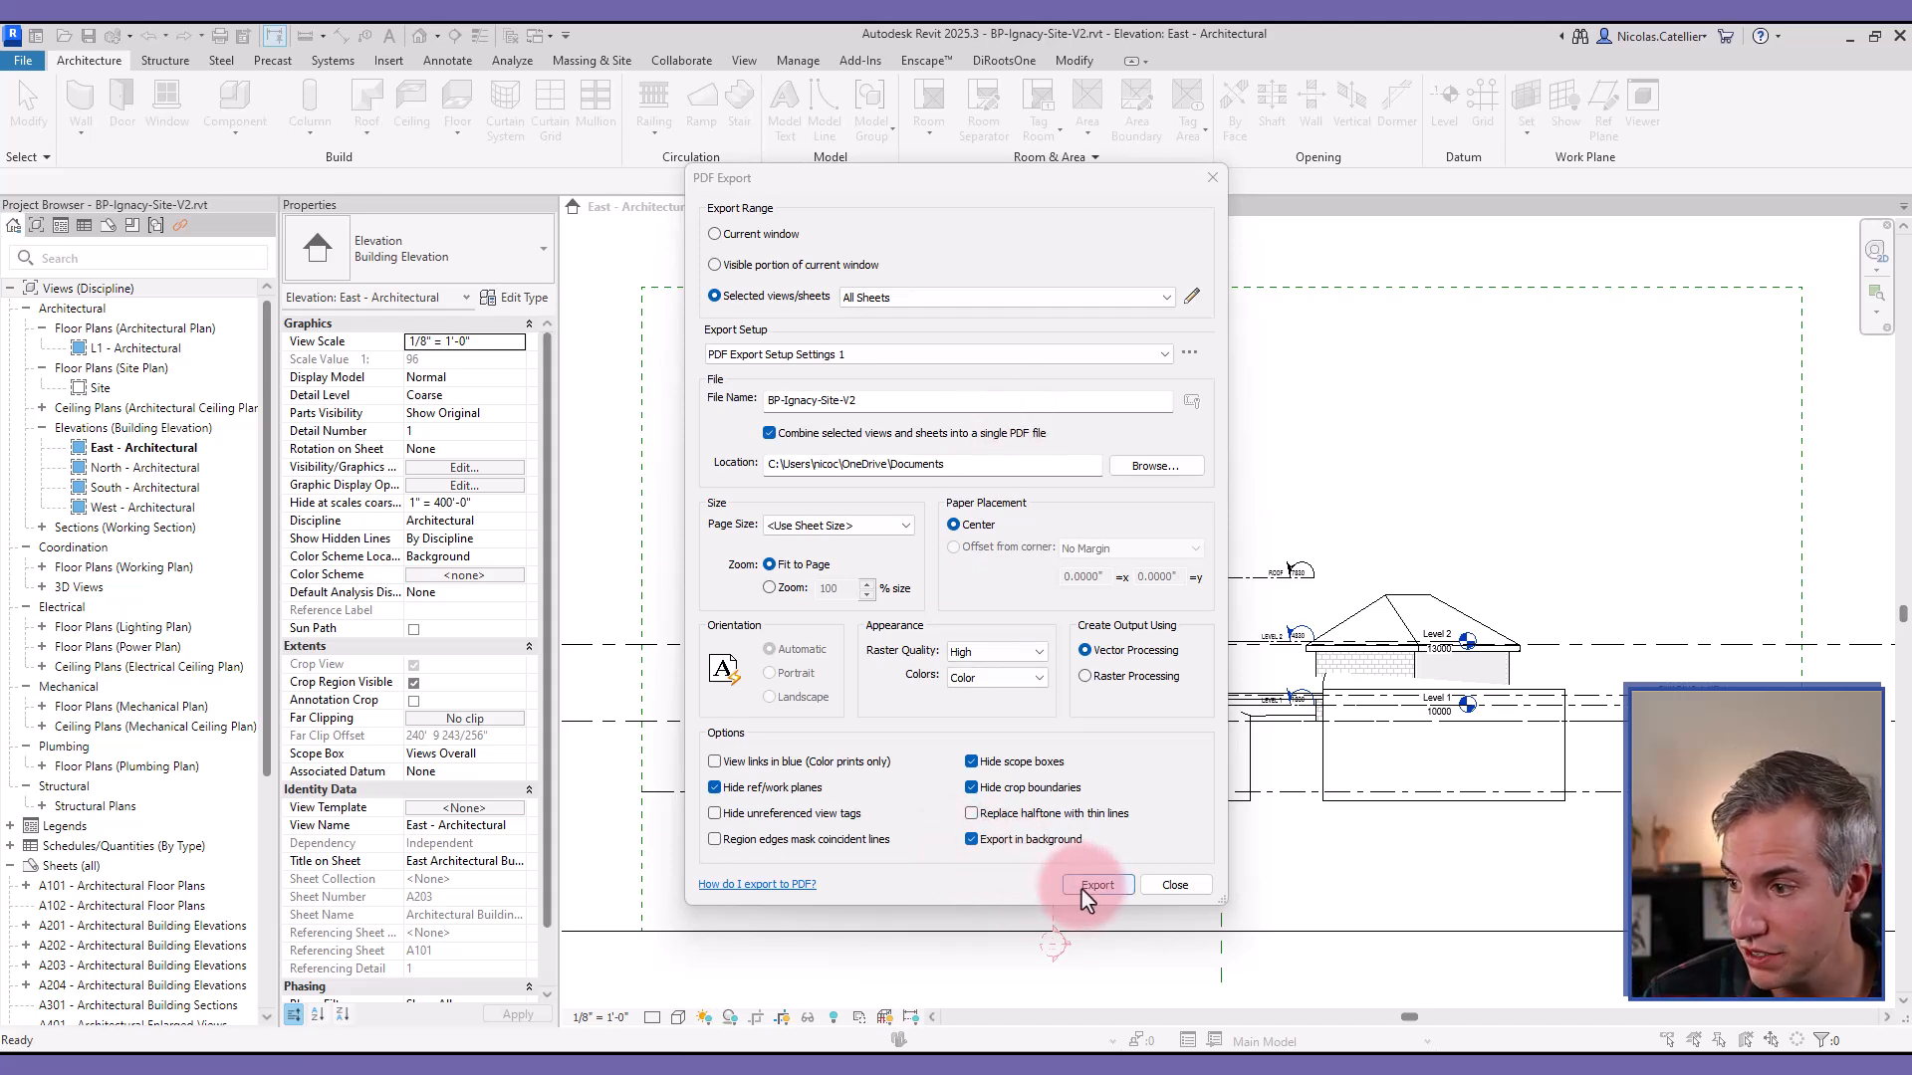
{"action": "left_click", "coordinate": [1095, 884]}
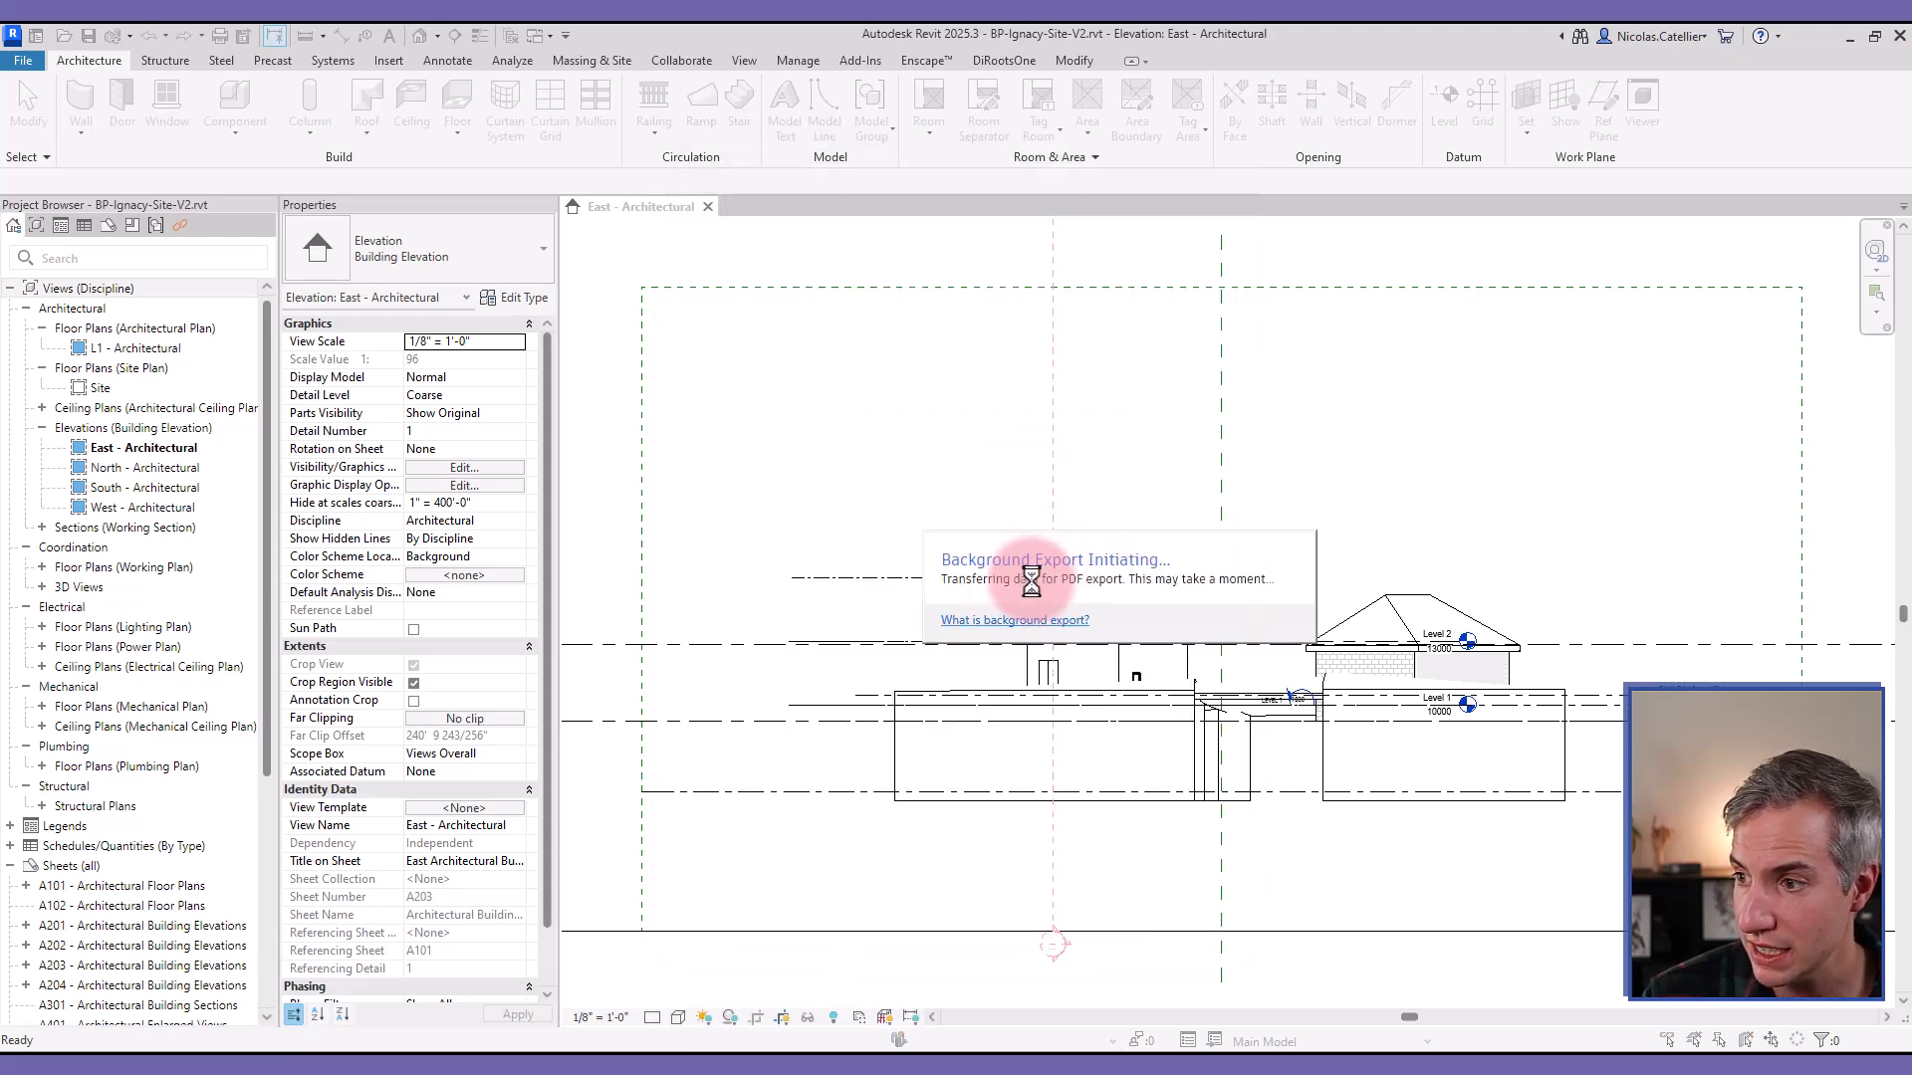
{"action": "mouse_move", "coordinate": [1235, 512]}
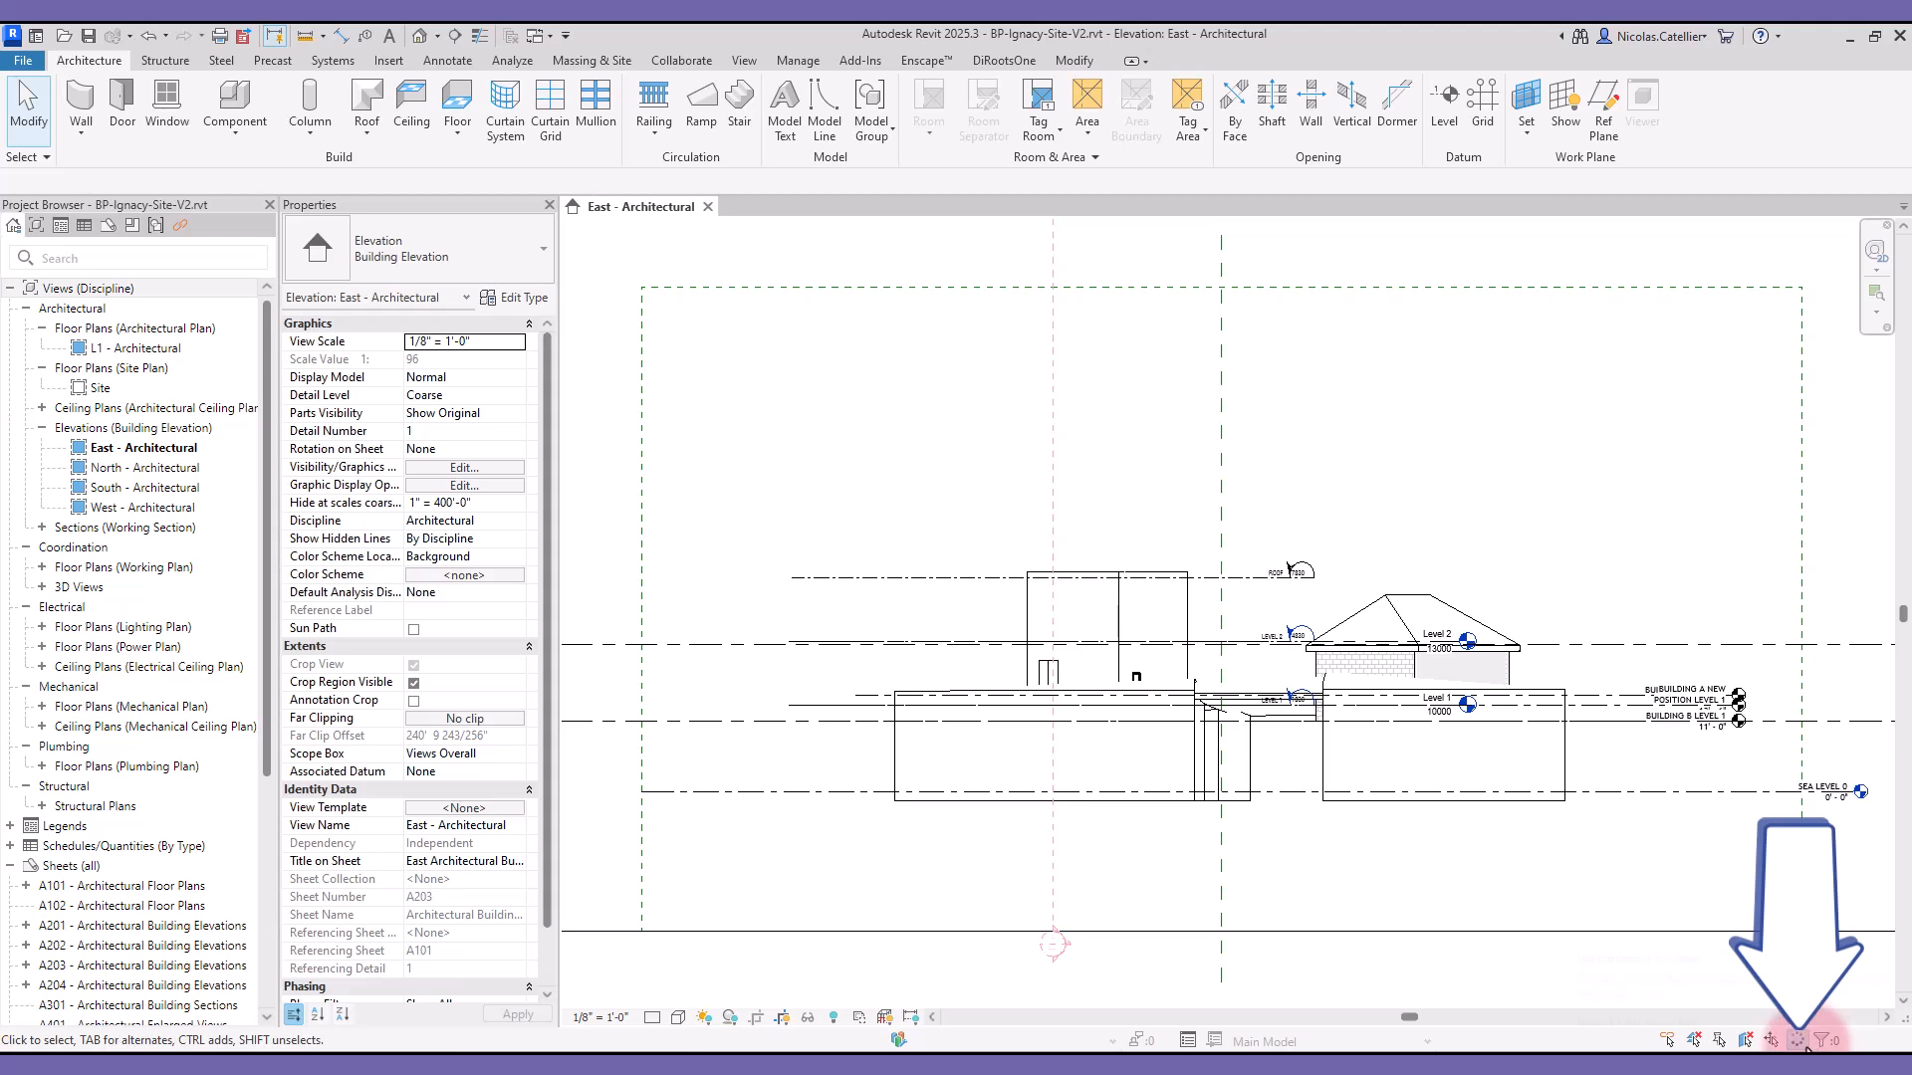
{"action": "left_click", "coordinate": [1826, 1039]}
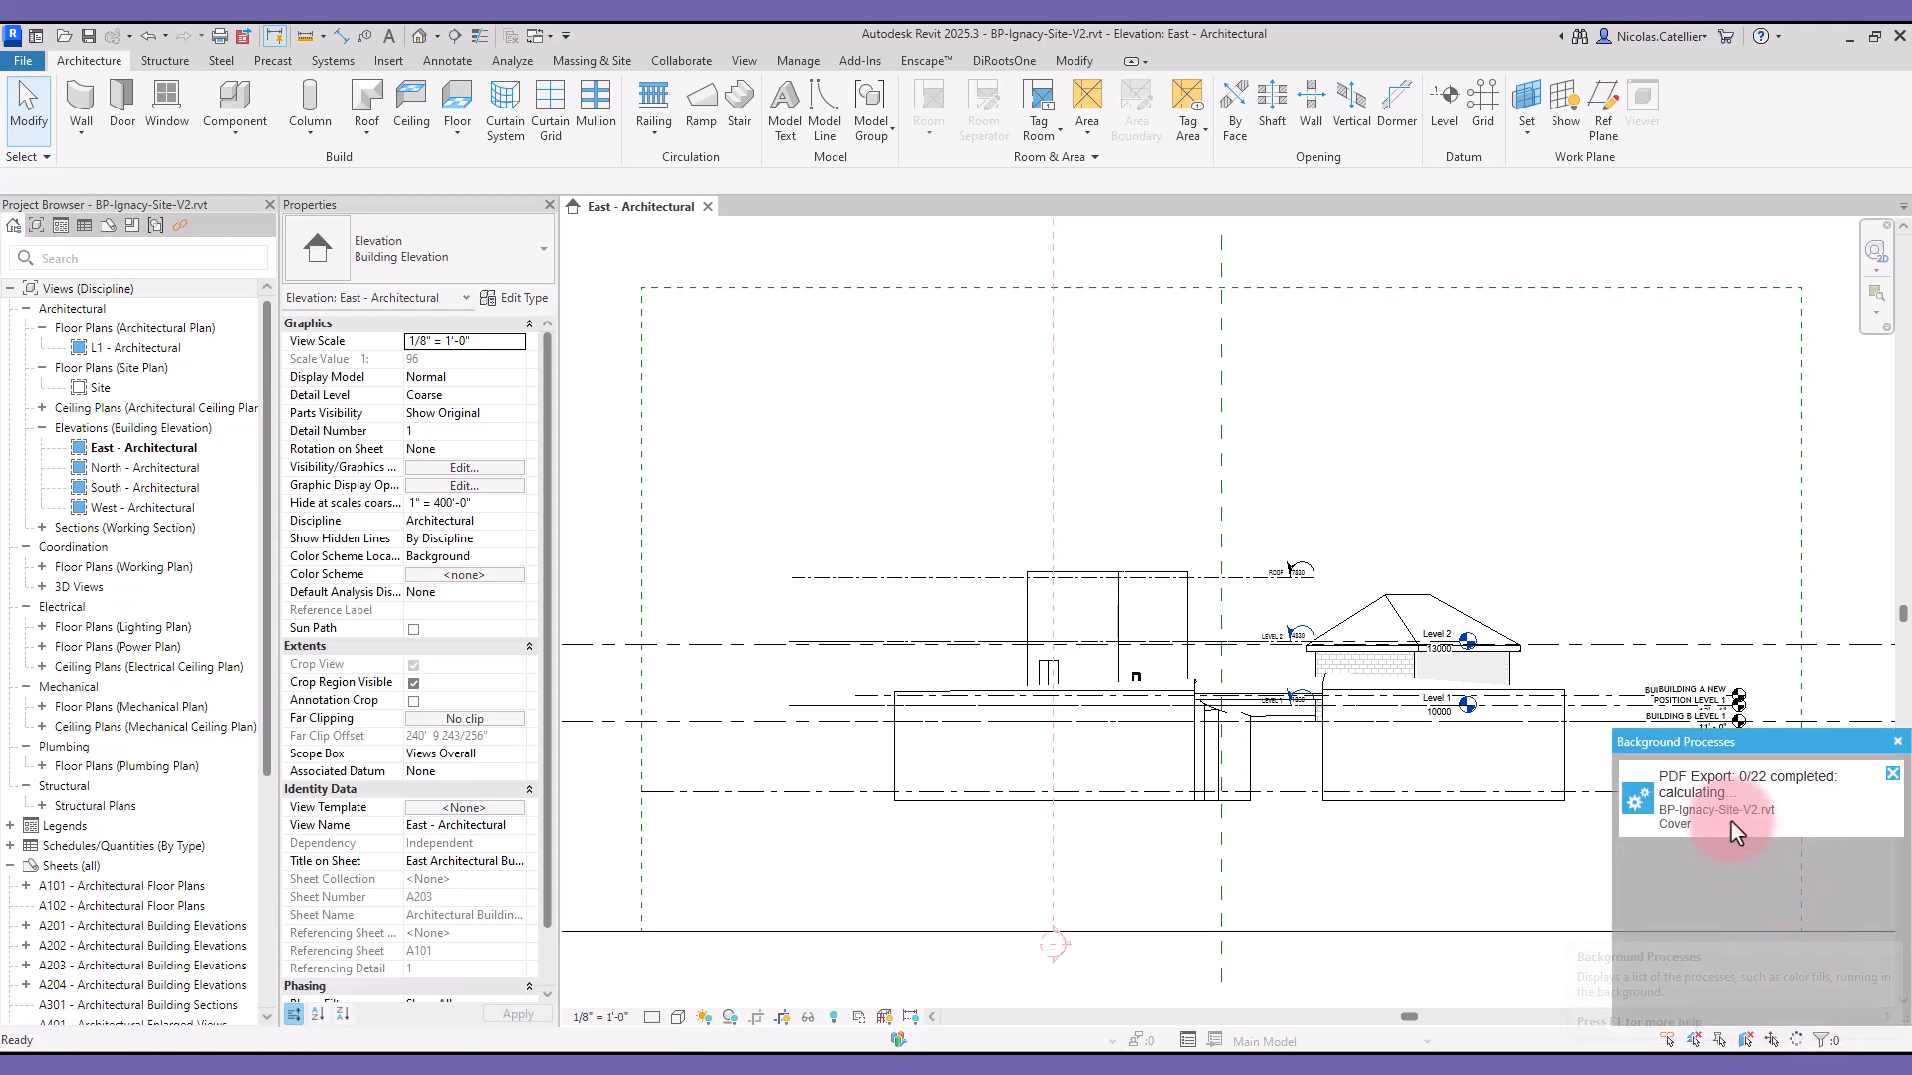
{"action": "mouse_move", "coordinate": [1749, 814]}
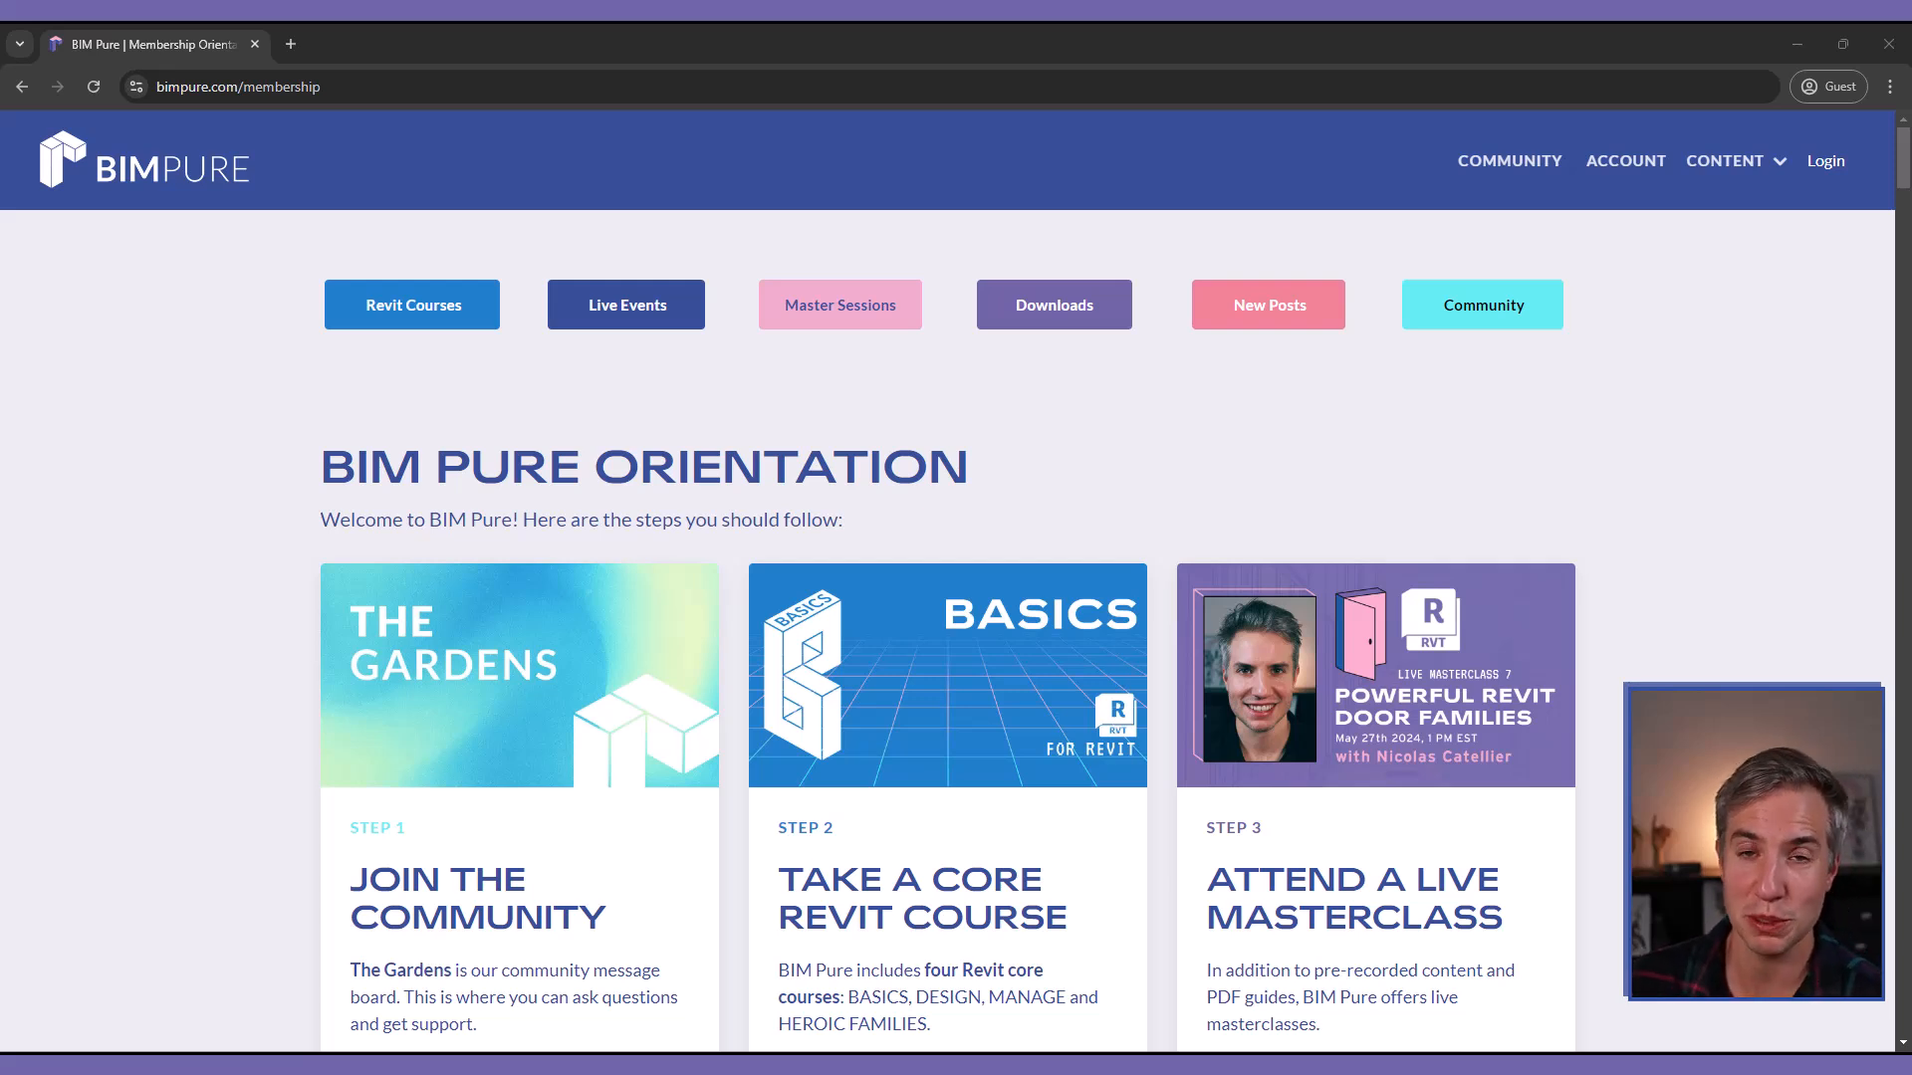
Step: Scroll the BIM Pure membership page down to the Develop a Custom Revit Toolbar course card
{"action": "scroll", "scroll_direction": "down", "scroll_amount": 3}
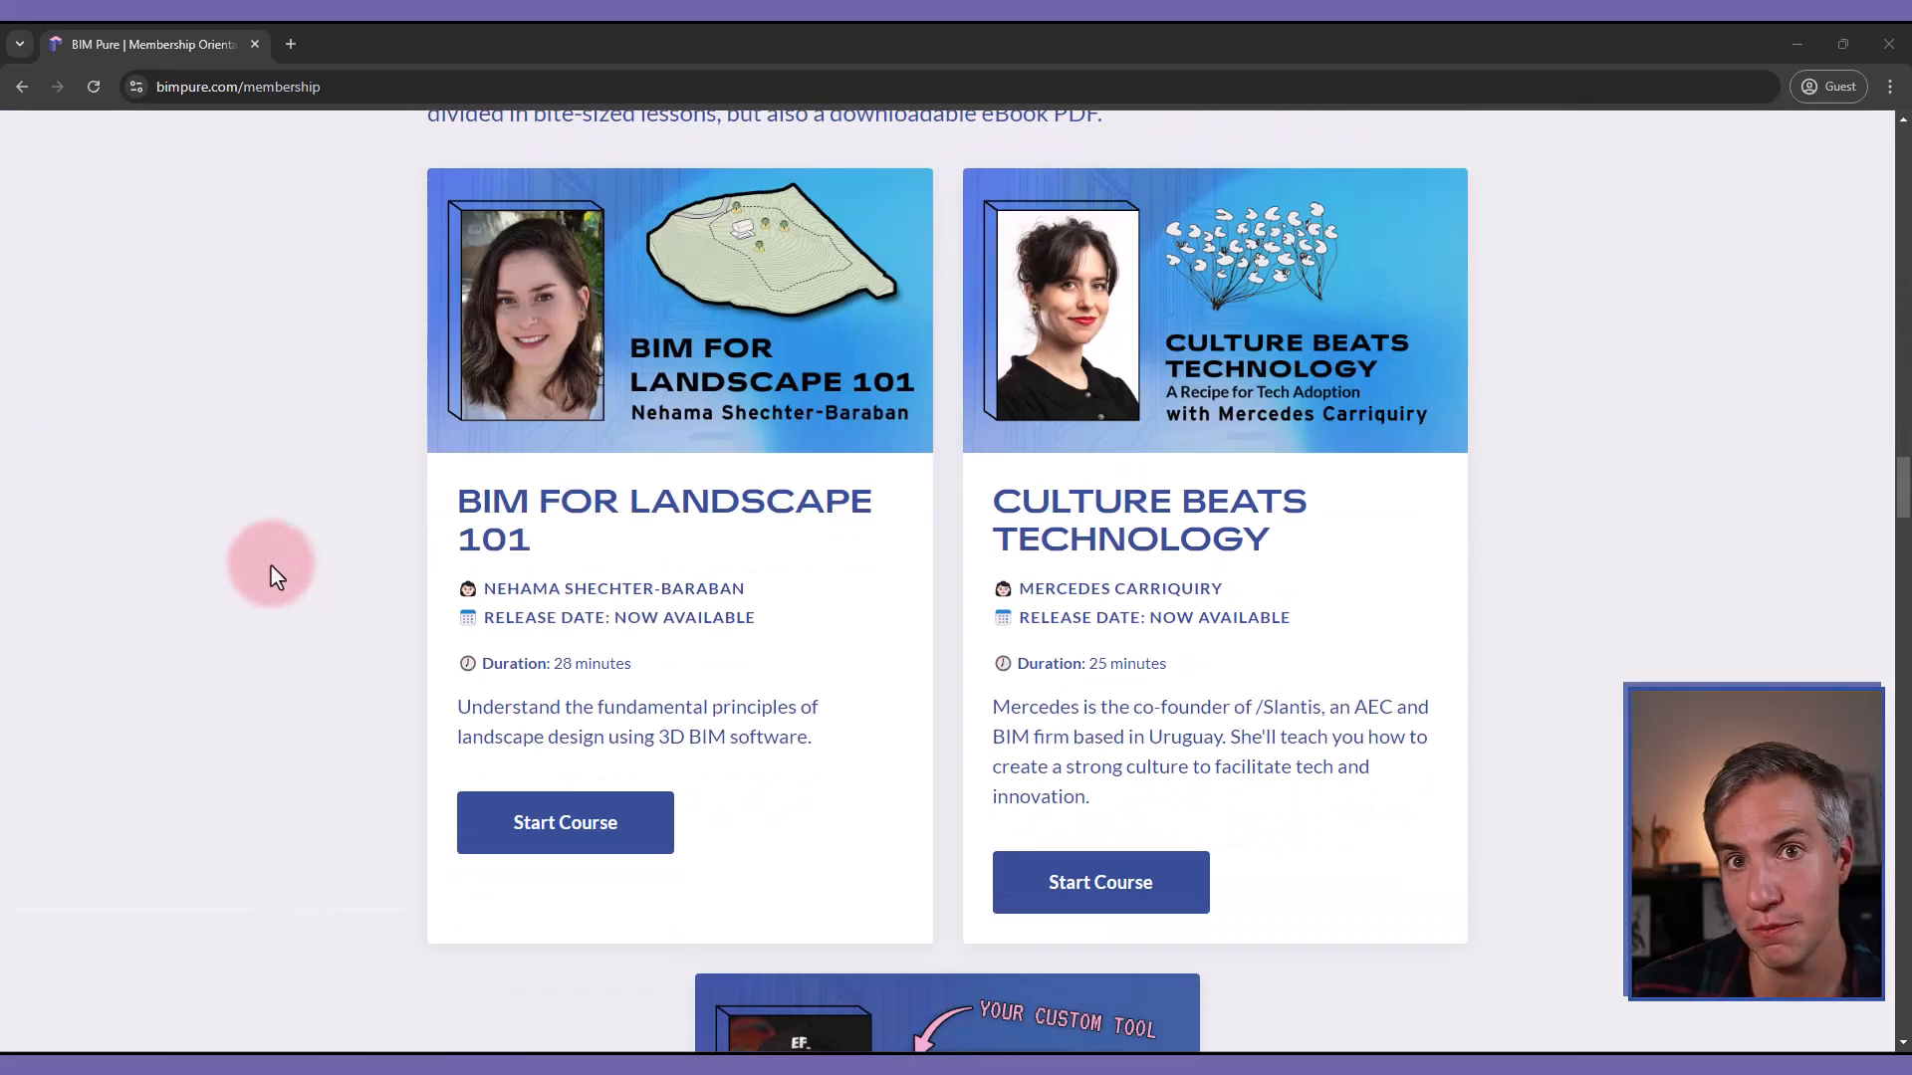
{"action": "scroll", "scroll_direction": "down", "scroll_amount": 3}
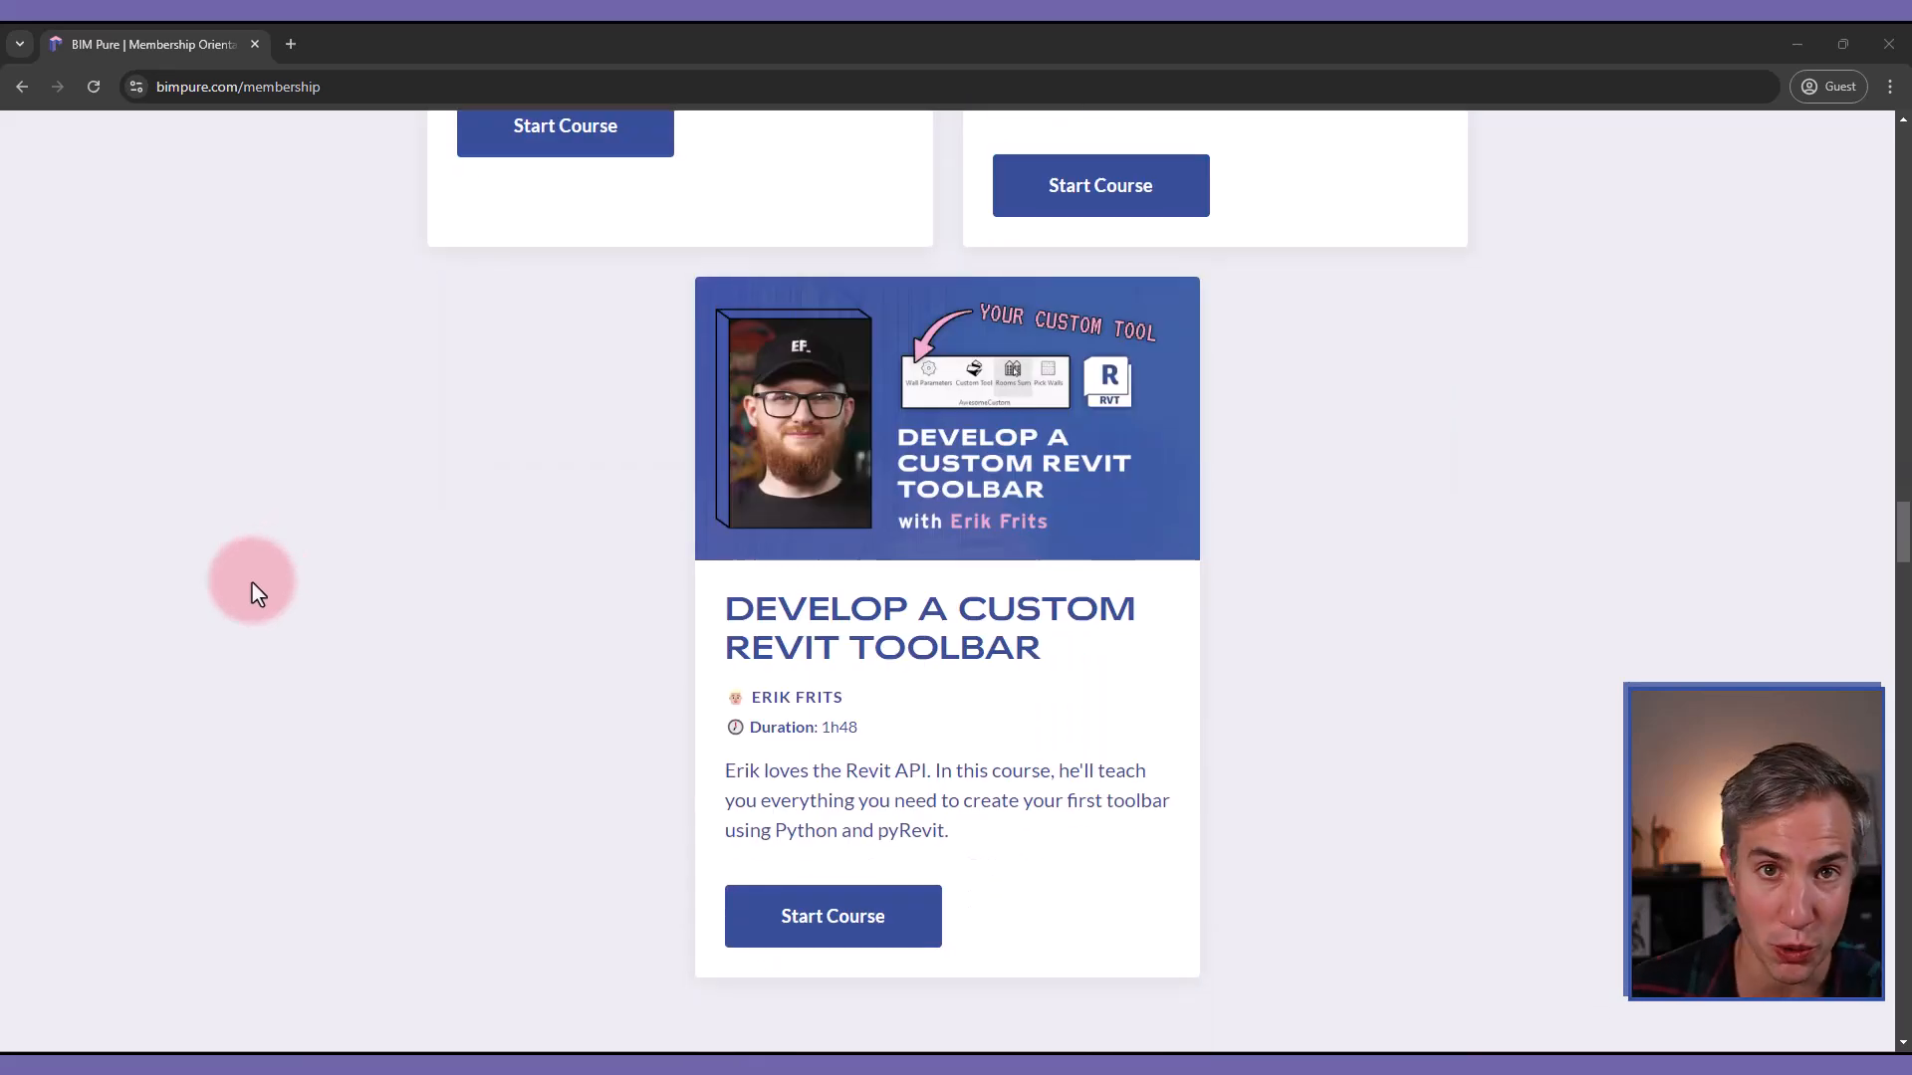